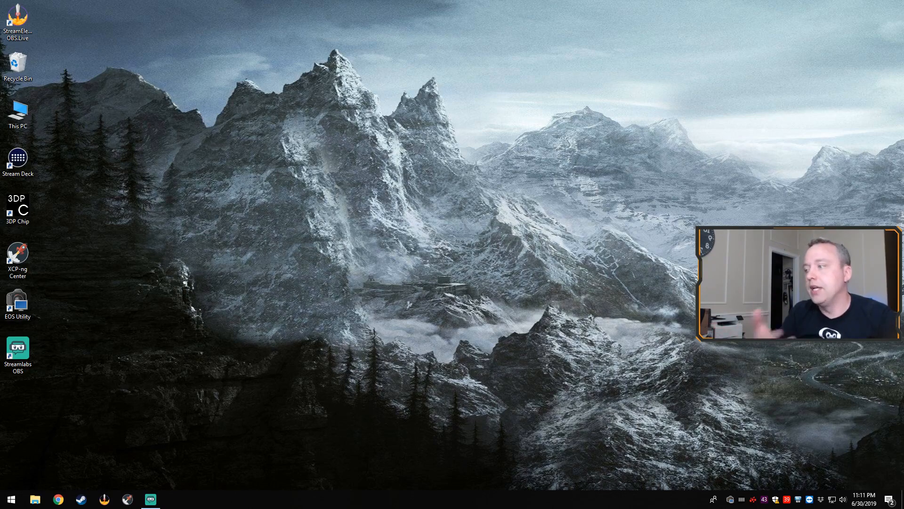
Run 'netsh int ip reset' and 'netsh winsock reset' in an administrator PowerShell session.
{"action": "right_click", "coordinate": [10, 499]}
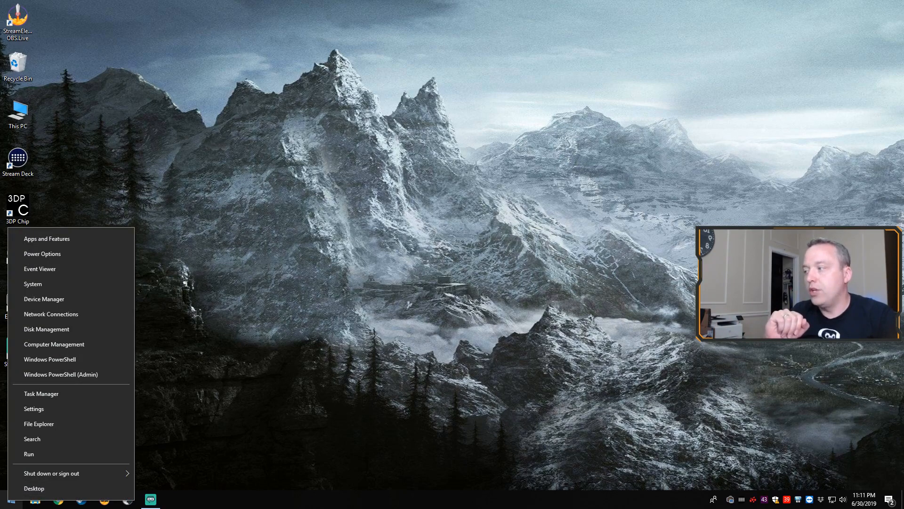
{"action": "mouse_move", "coordinate": [60, 374]}
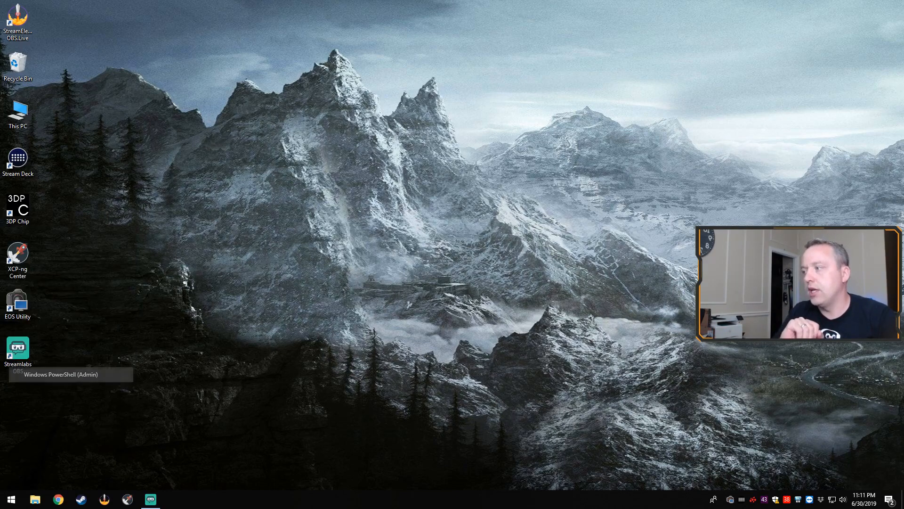
{"action": "left_click", "coordinate": [63, 374]}
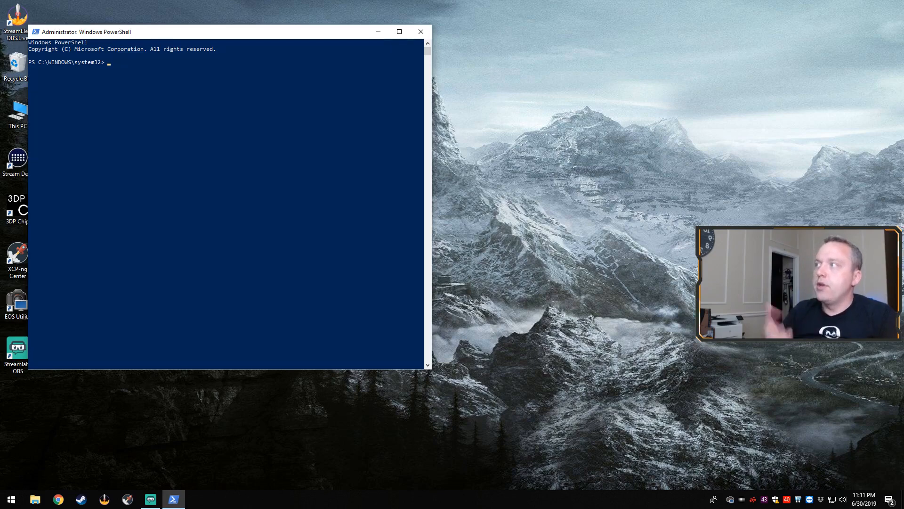
{"action": "type", "text": "net"}
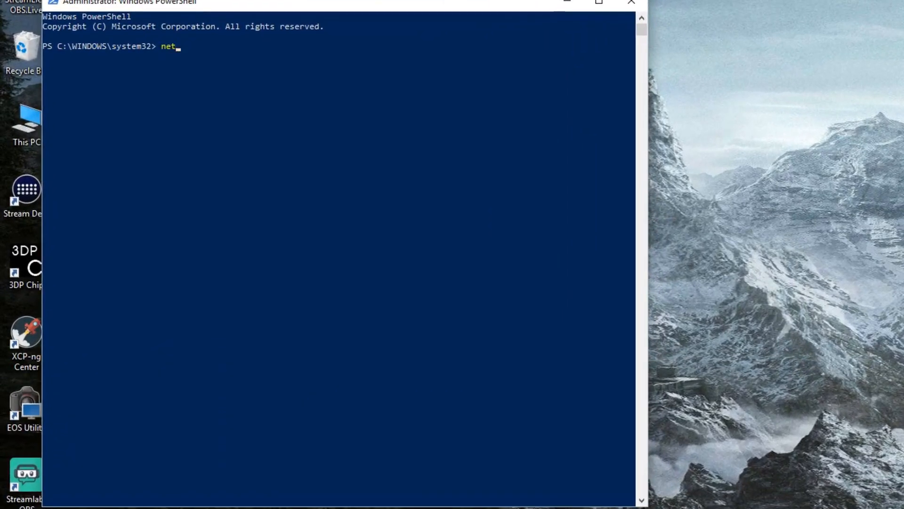
{"action": "type", "text": "sh int ip reset"}
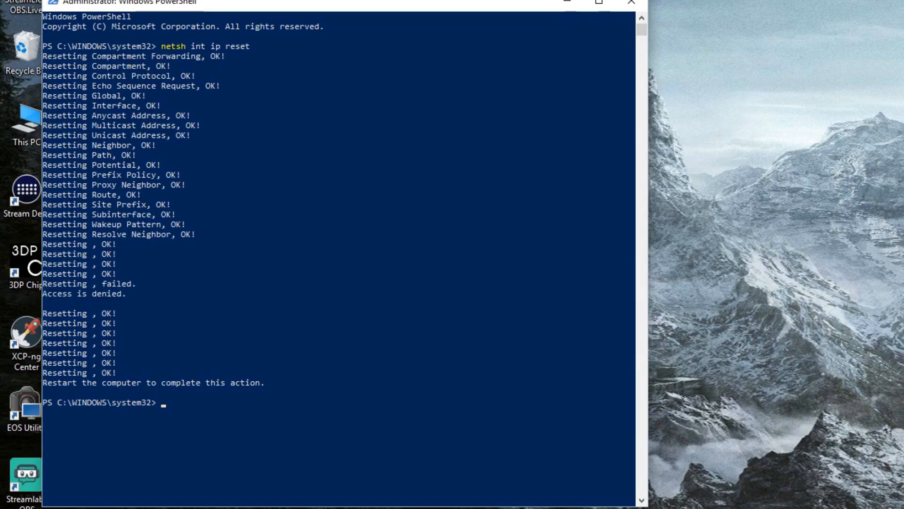
{"action": "type", "text": "netsh wi"}
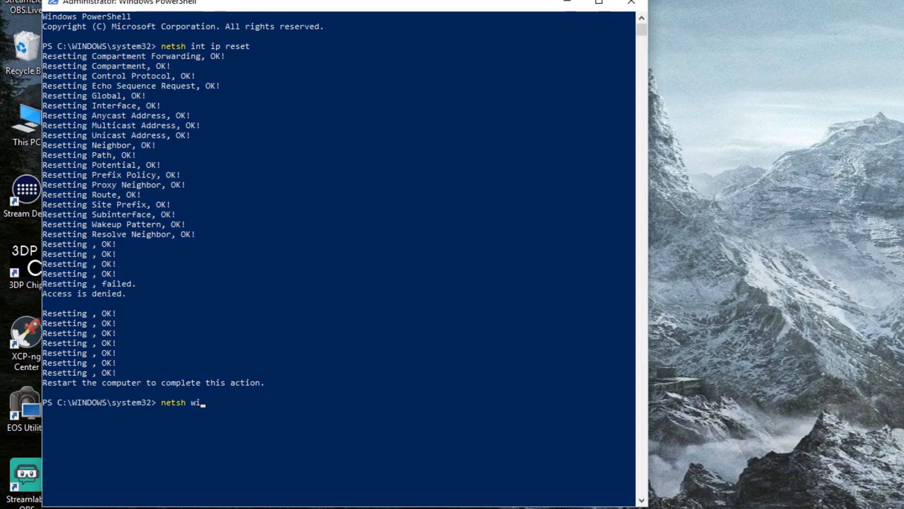
{"action": "type", "text": "nsock reset"}
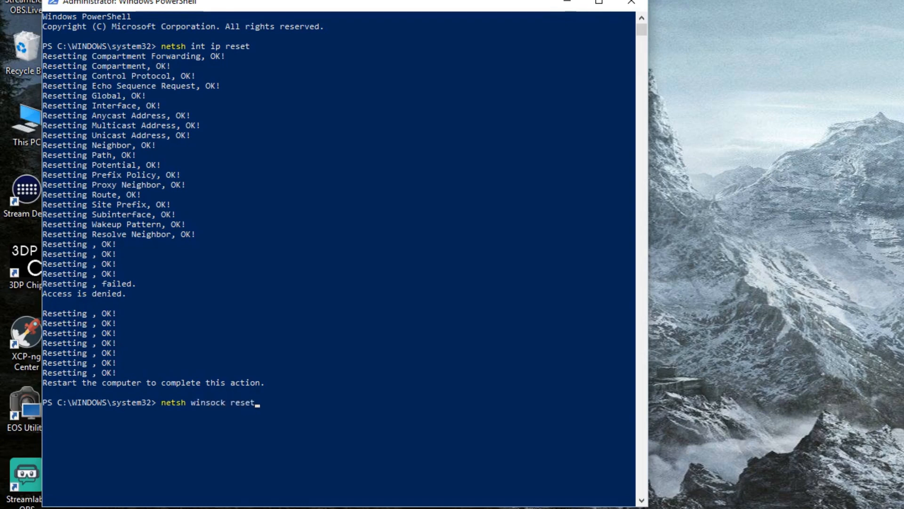
{"action": "key", "text": "Return"}
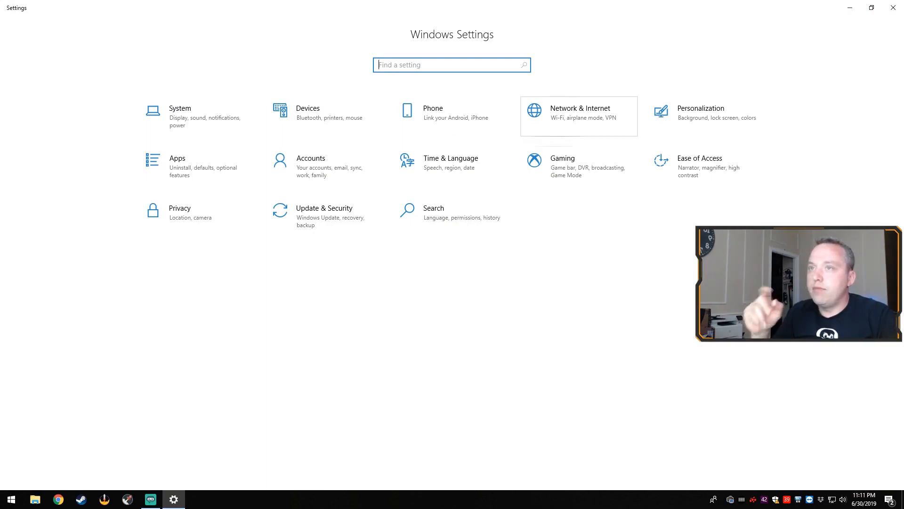
View the Network & Internet status and Network reset pages, then close Settings.
{"action": "left_click", "coordinate": [578, 113]}
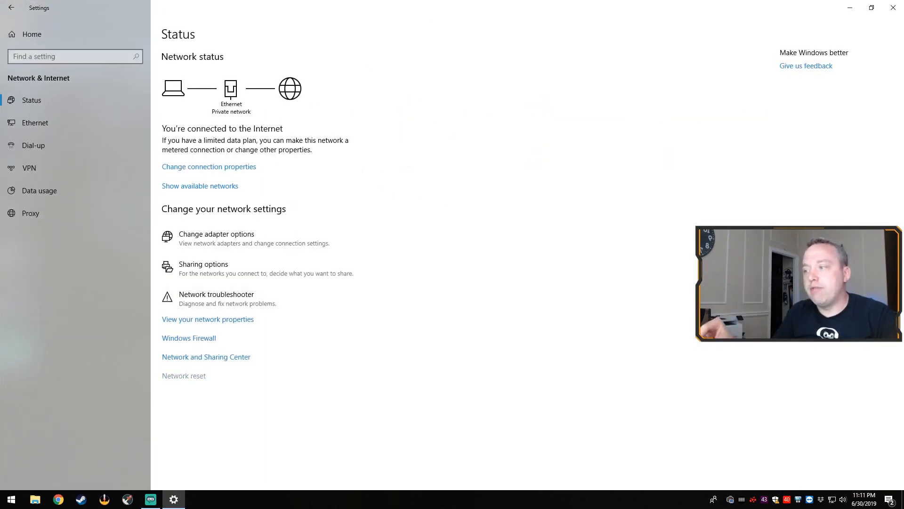
{"action": "left_click", "coordinate": [183, 376]}
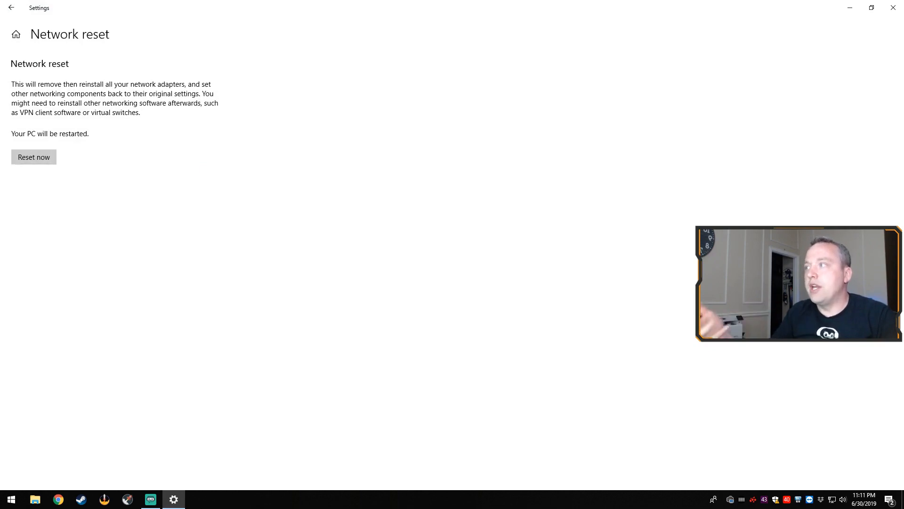
{"action": "left_click", "coordinate": [11, 7]}
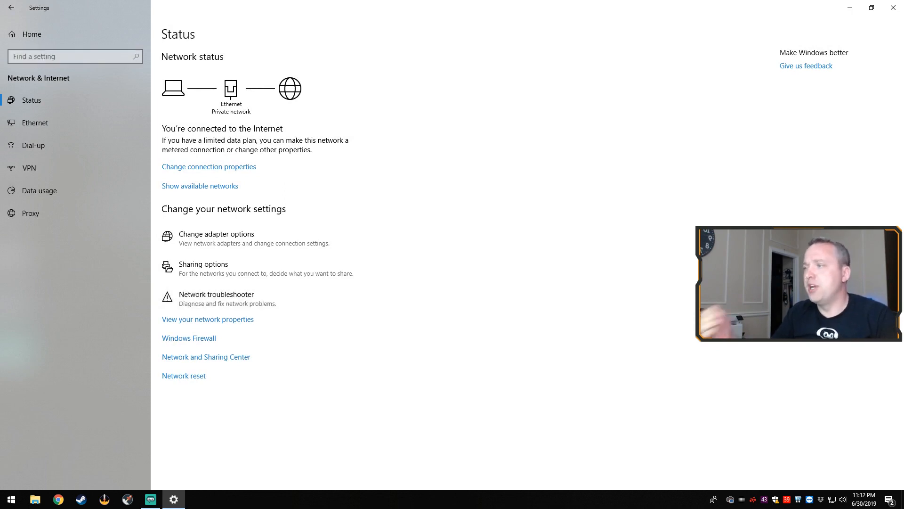
{"action": "left_click", "coordinate": [216, 294]}
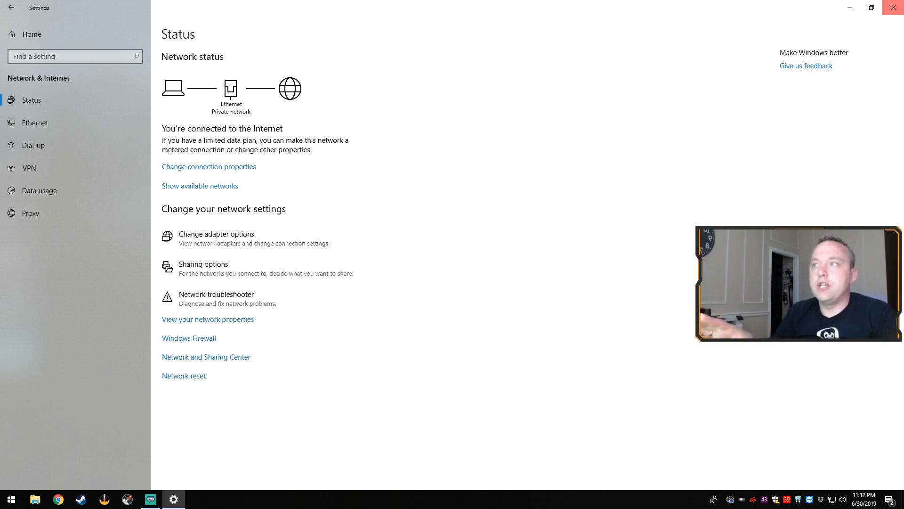
{"action": "left_click", "coordinate": [893, 7]}
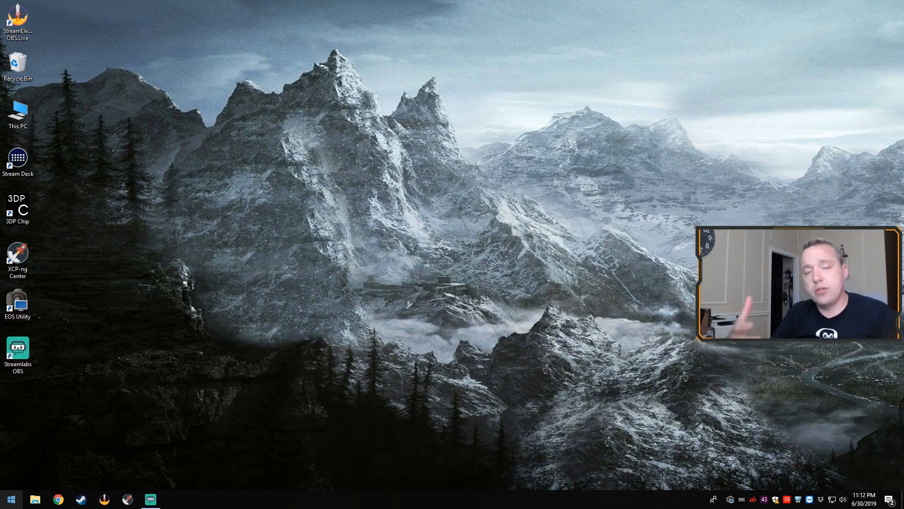
Run ipconfig /release, /flushdns and /renew in a fresh administrator PowerShell session.
{"action": "right_click", "coordinate": [11, 499]}
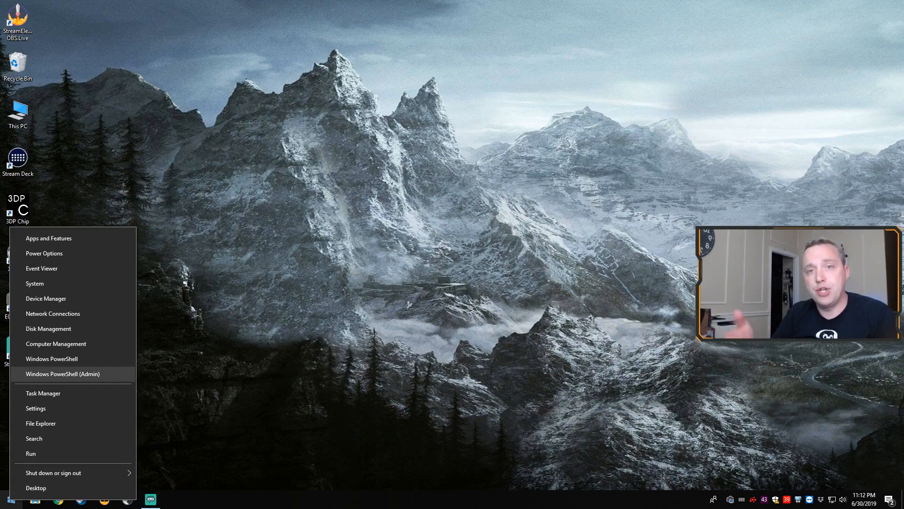
{"action": "left_click", "coordinate": [62, 374]}
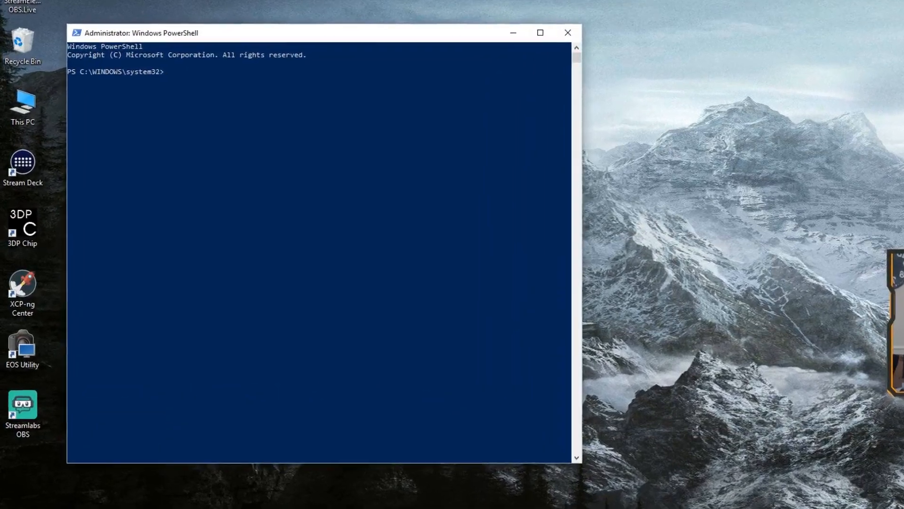
{"action": "type", "text": "ipconfig /release"}
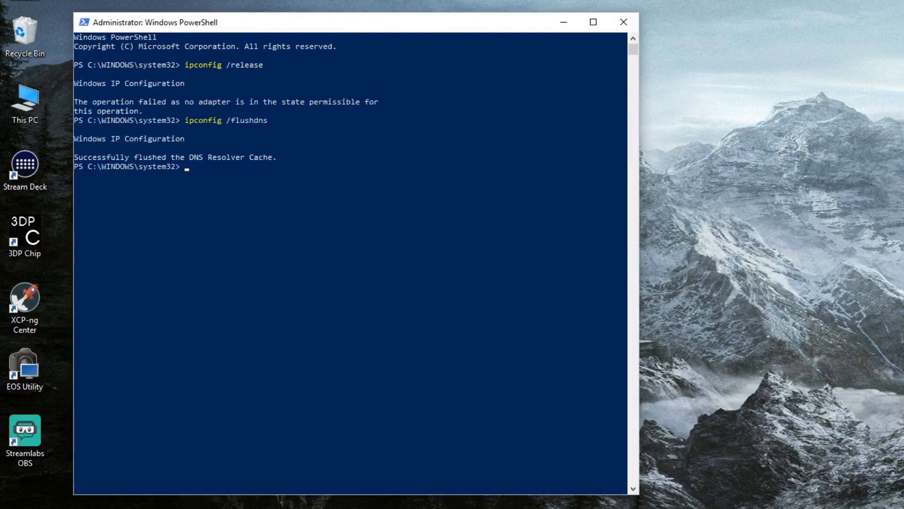
{"action": "type", "text": "ipconfig /rne"}
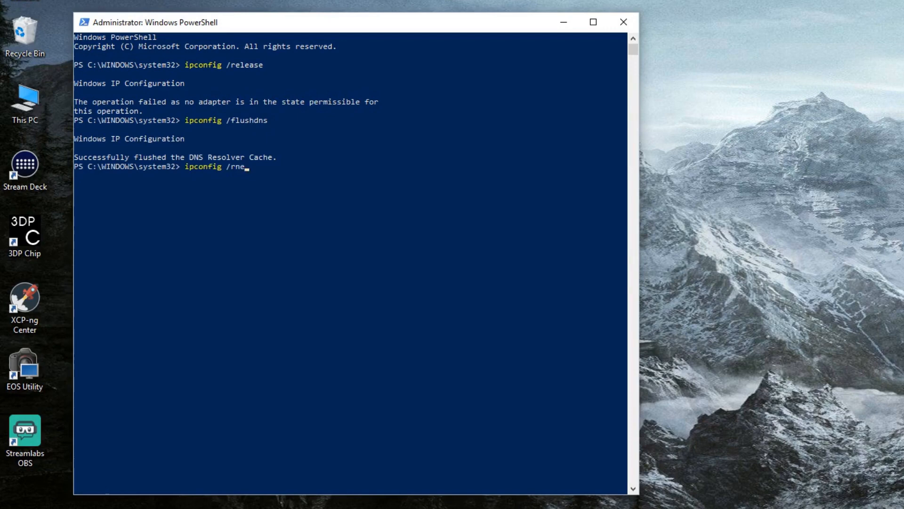
{"action": "key", "text": "Return"}
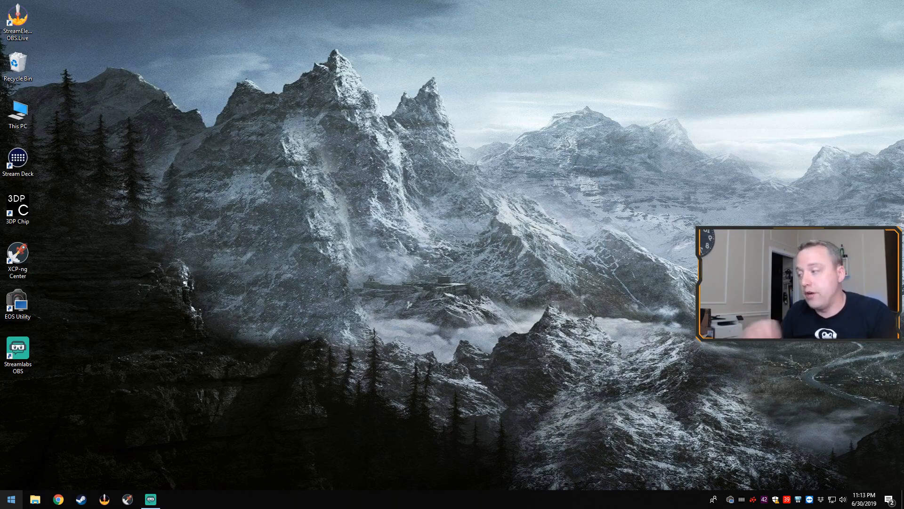
Locate the Realtek PCIe GBE Family Controller under Network adapters in Device Manager.
{"action": "right_click", "coordinate": [10, 499]}
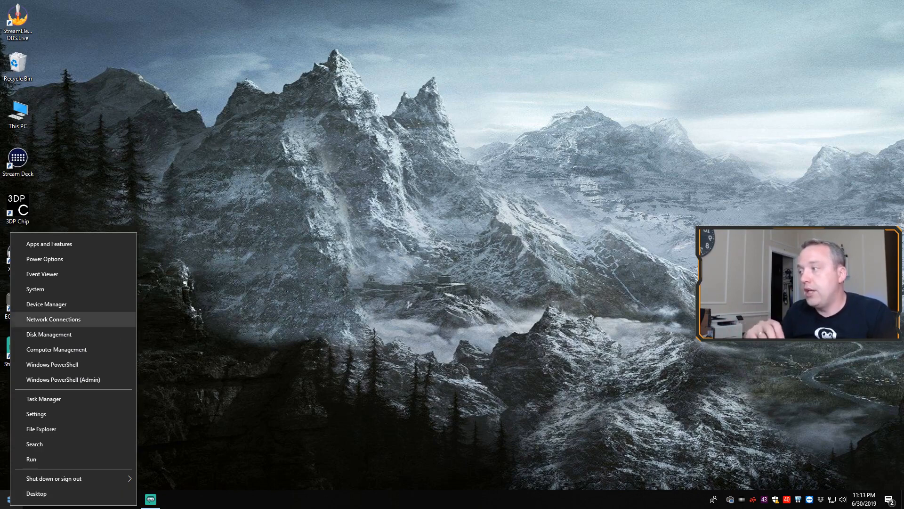
{"action": "left_click", "coordinate": [46, 304]}
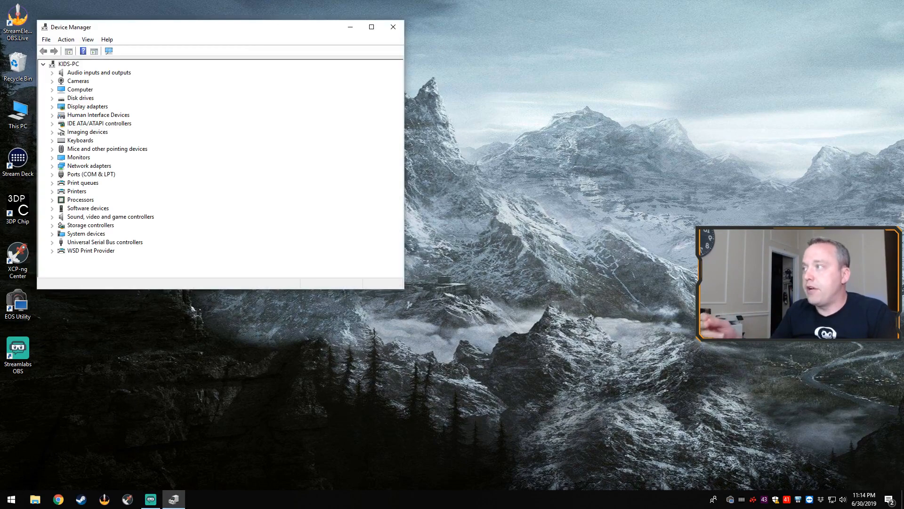
{"action": "left_click", "coordinate": [52, 166]}
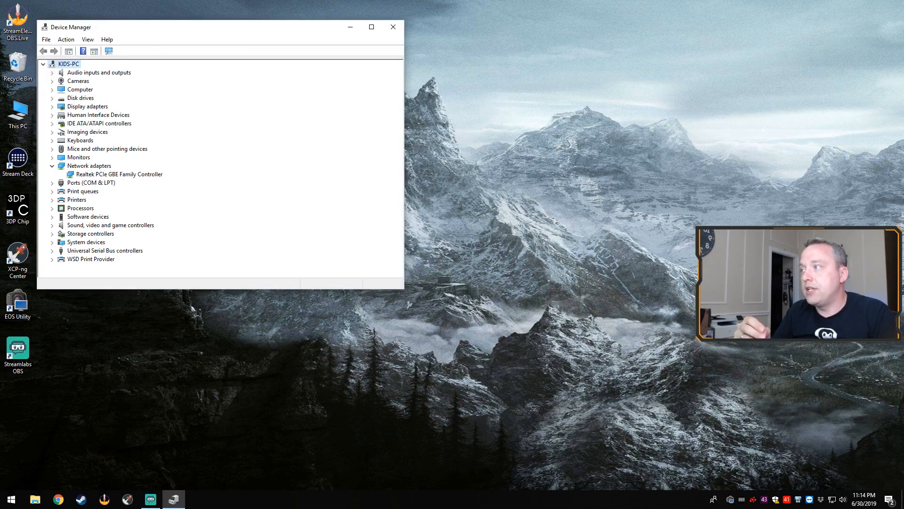
{"action": "left_click", "coordinate": [119, 173]}
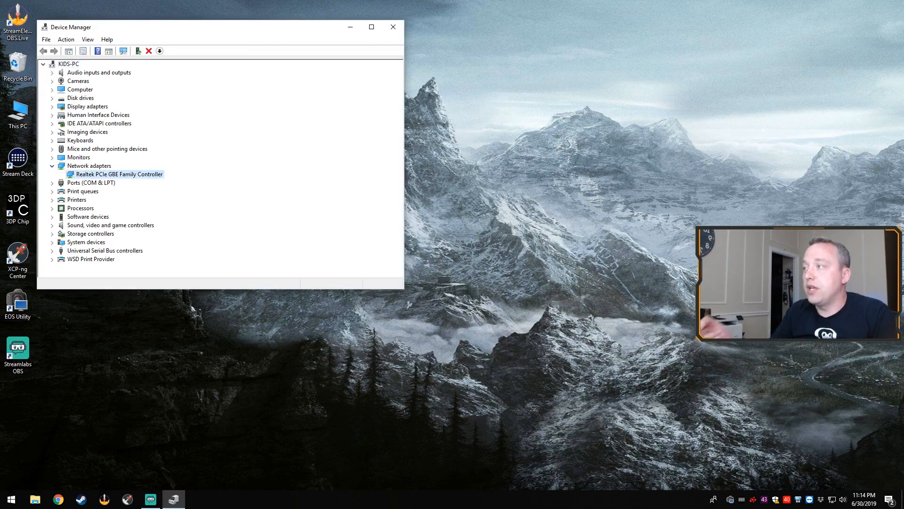
Review the Realtek controller's properties and its Advanced adapter settings.
{"action": "right_click", "coordinate": [115, 173]}
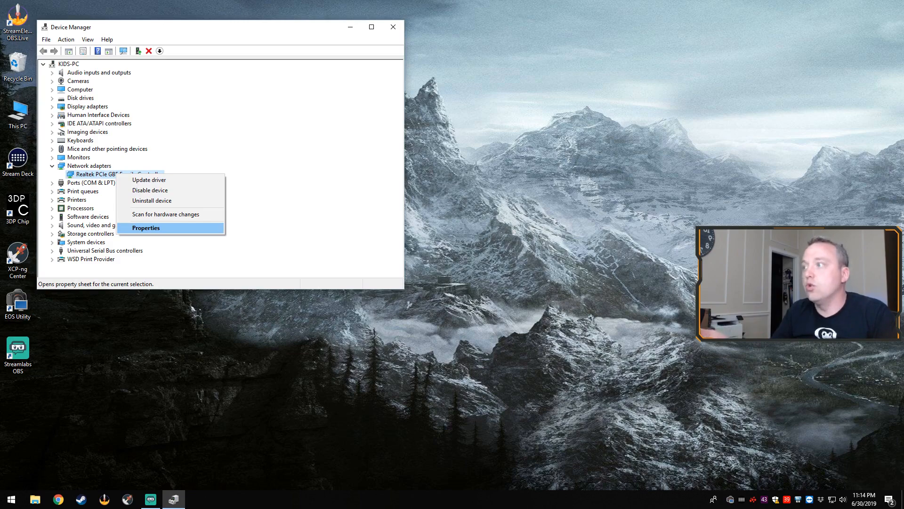
{"action": "left_click", "coordinate": [146, 228]}
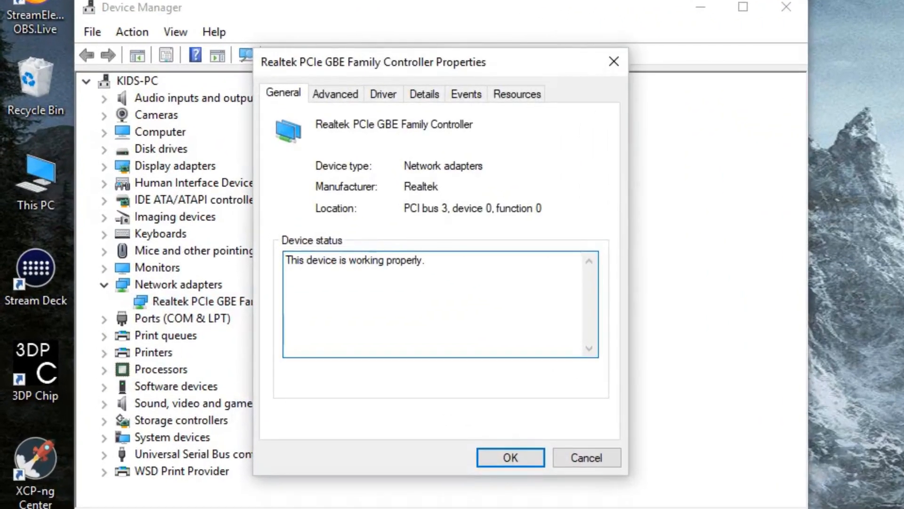
{"action": "left_click", "coordinate": [335, 94]}
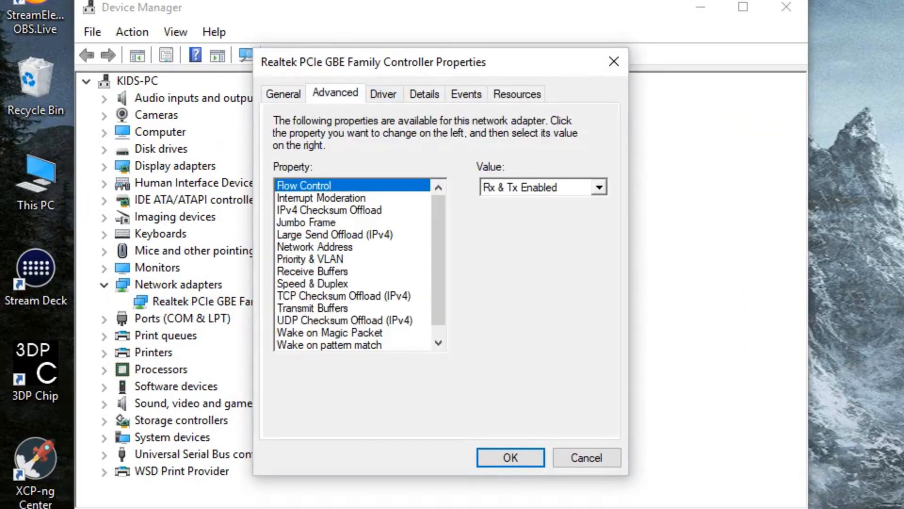
{"action": "left_click", "coordinate": [424, 93]}
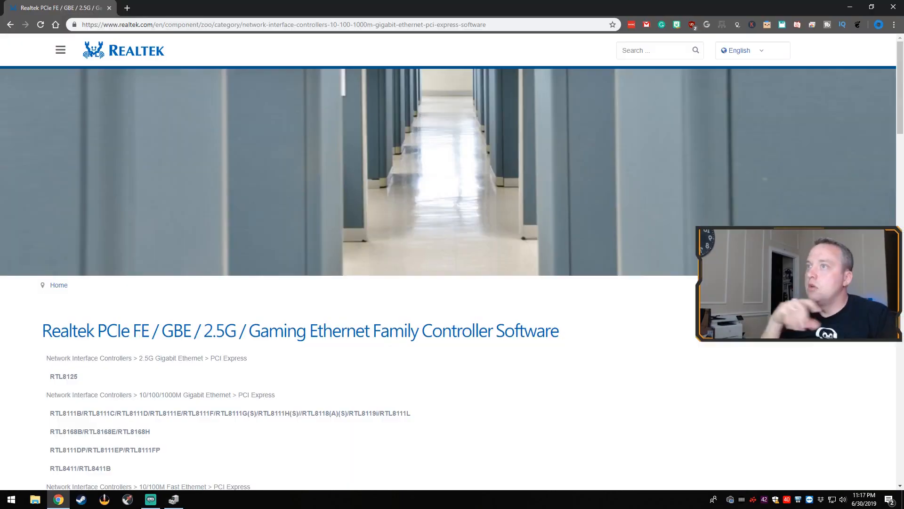
Find the RTL8168 chip model entry on the Realtek download page.
{"action": "scroll", "scroll_direction": "down", "scroll_amount": 3}
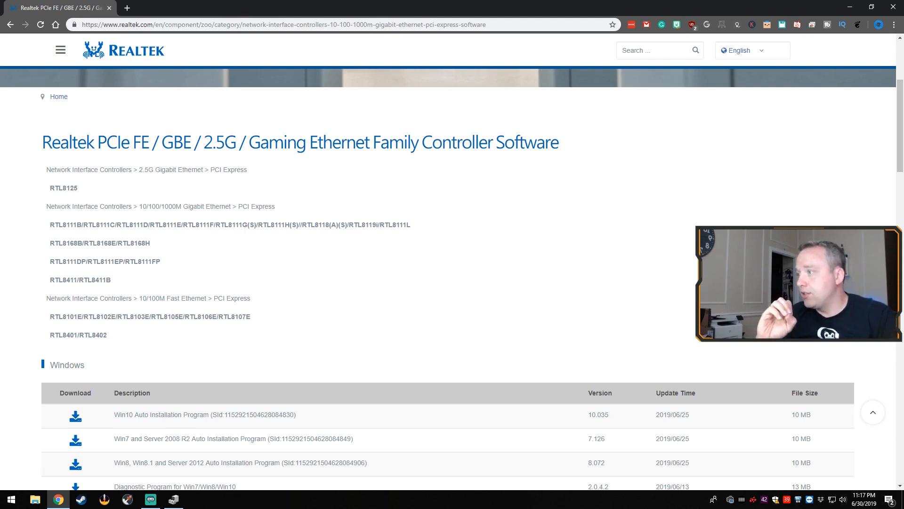
{"action": "double_click", "coordinate": [95, 243]}
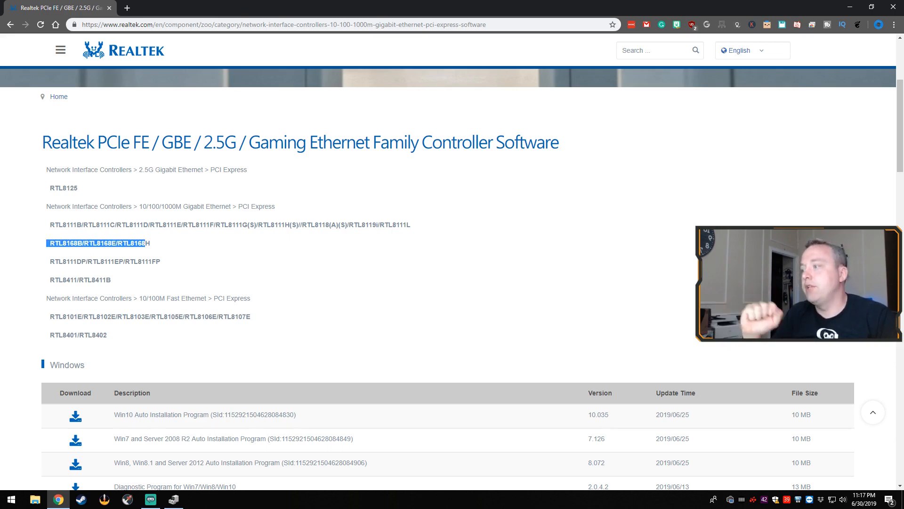
{"action": "scroll", "scroll_direction": "down", "scroll_amount": 3}
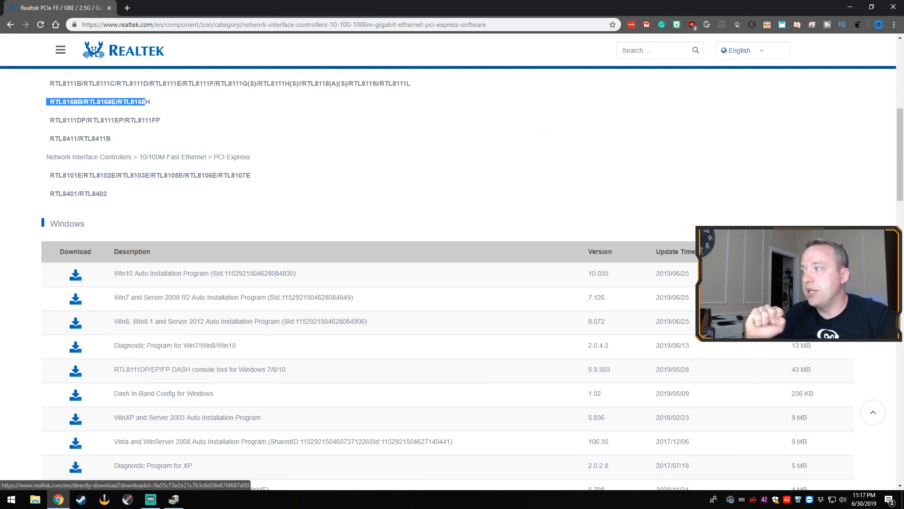
Complete the email with '.com', submit the form and open the downloaded driver zip.
{"action": "left_click", "coordinate": [75, 273]}
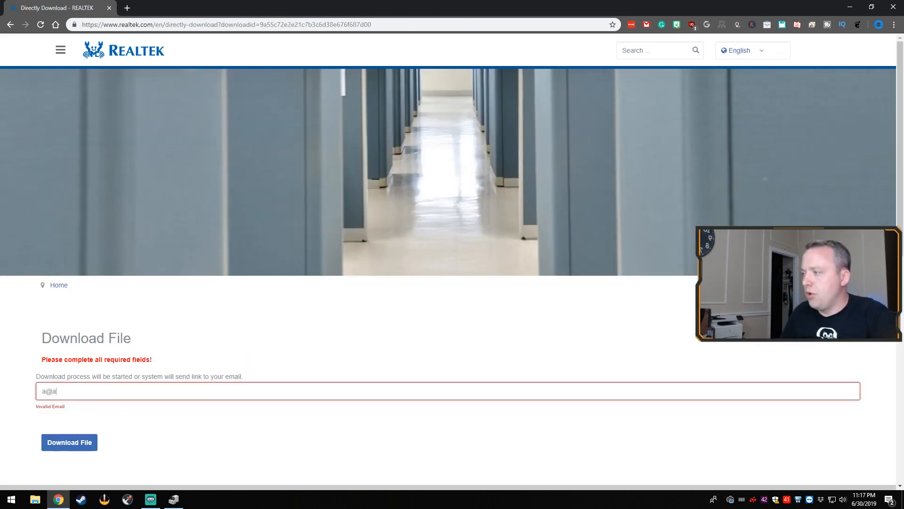
{"action": "type", "text": ".com"}
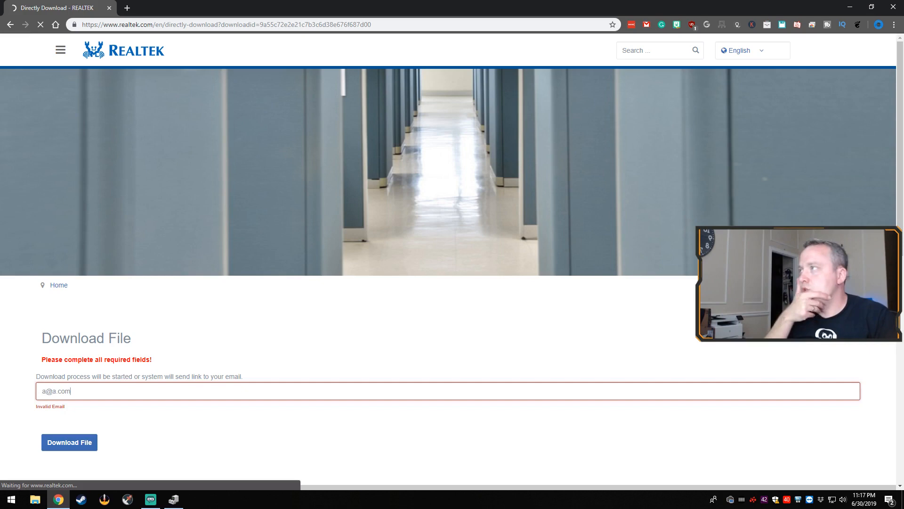
{"action": "left_click", "coordinate": [69, 443]}
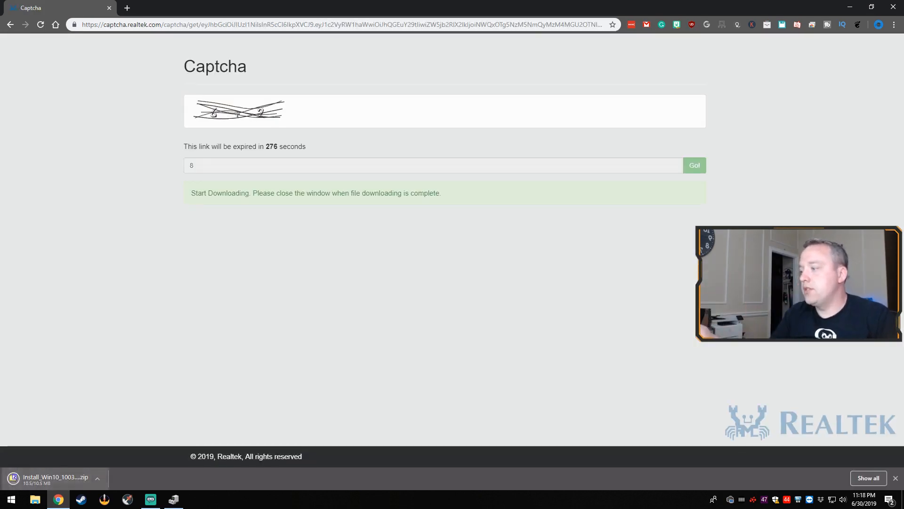
{"action": "left_click", "coordinate": [54, 476]}
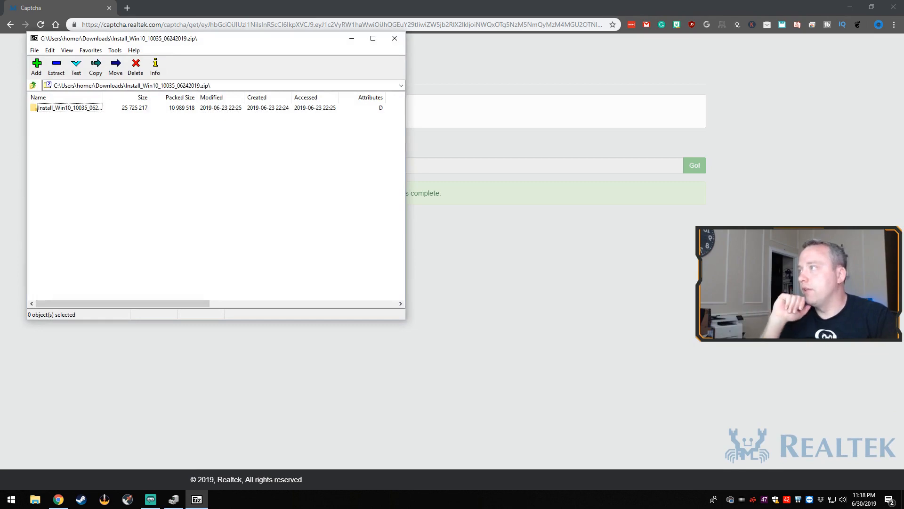
Show the Realtek adapter's Driver details, revealing the 2015 Microsoft driver.
{"action": "left_click", "coordinate": [55, 65]}
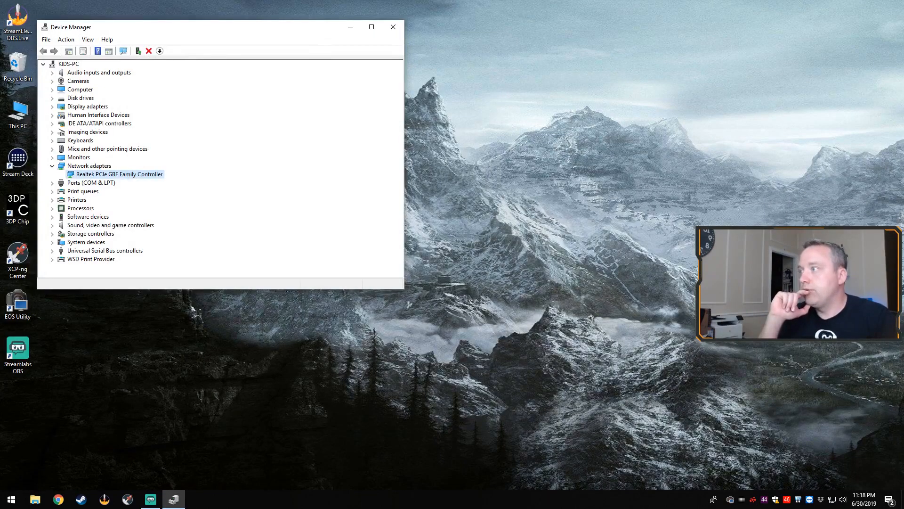
{"action": "double_click", "coordinate": [120, 173]}
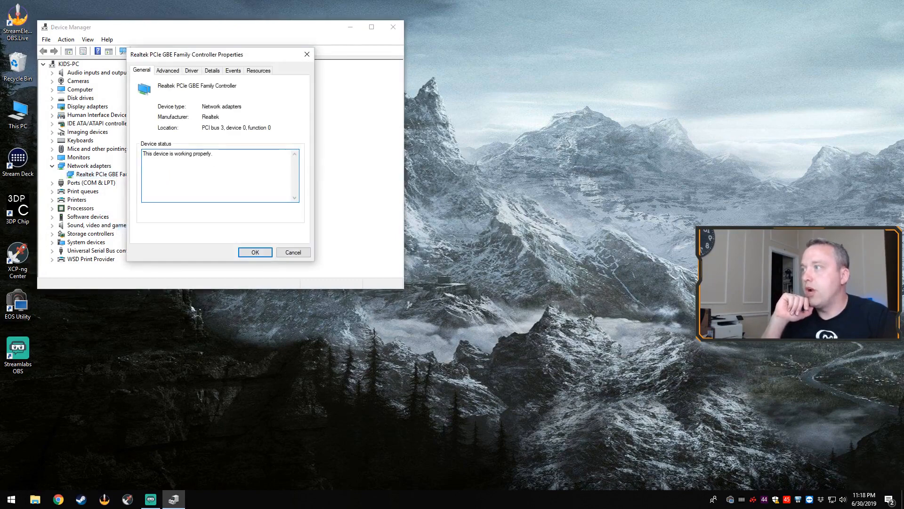
{"action": "left_click", "coordinate": [191, 70]}
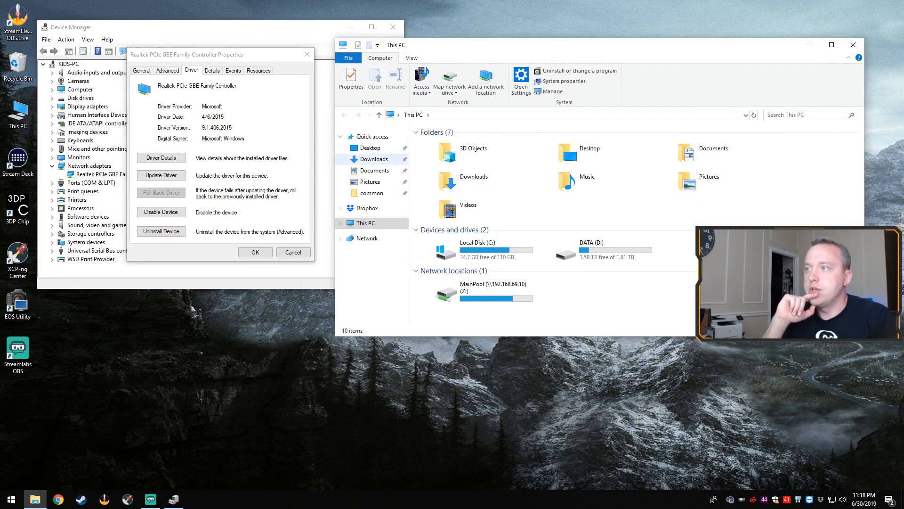
Go into the extracted Install_Win10_10035_06242019 folder in Downloads.
{"action": "left_click", "coordinate": [374, 159]}
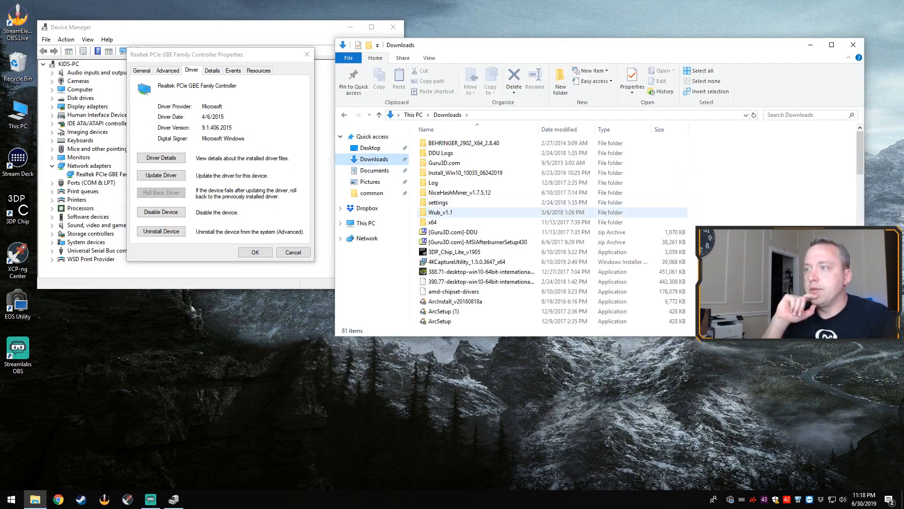
{"action": "left_click", "coordinate": [462, 192]}
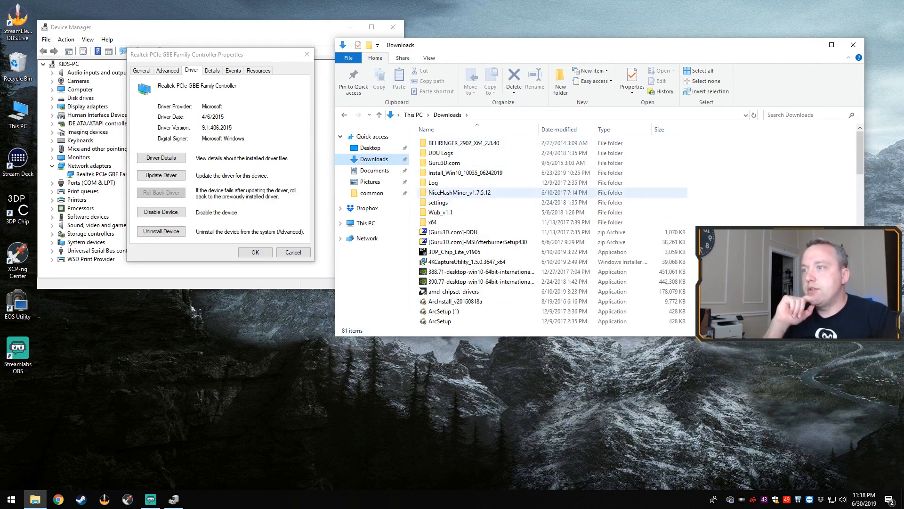
{"action": "double_click", "coordinate": [467, 173]}
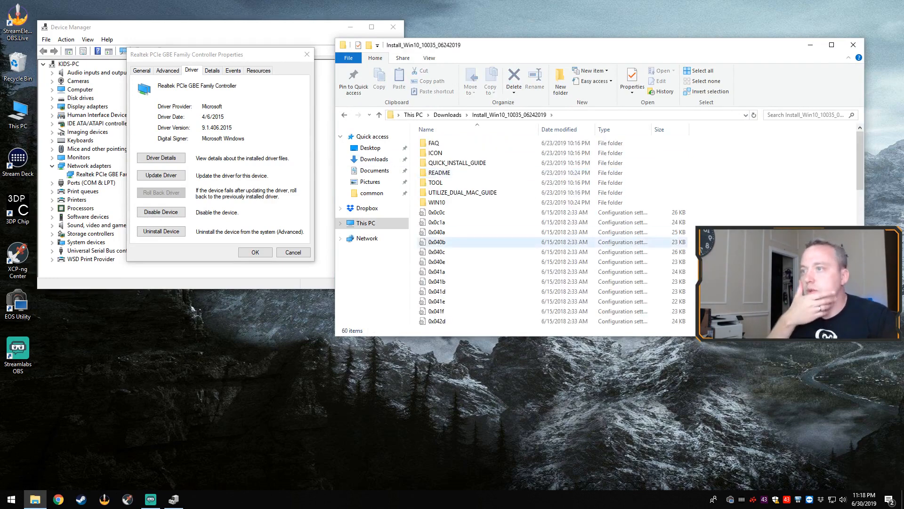
{"action": "scroll", "scroll_direction": "down", "scroll_amount": 3}
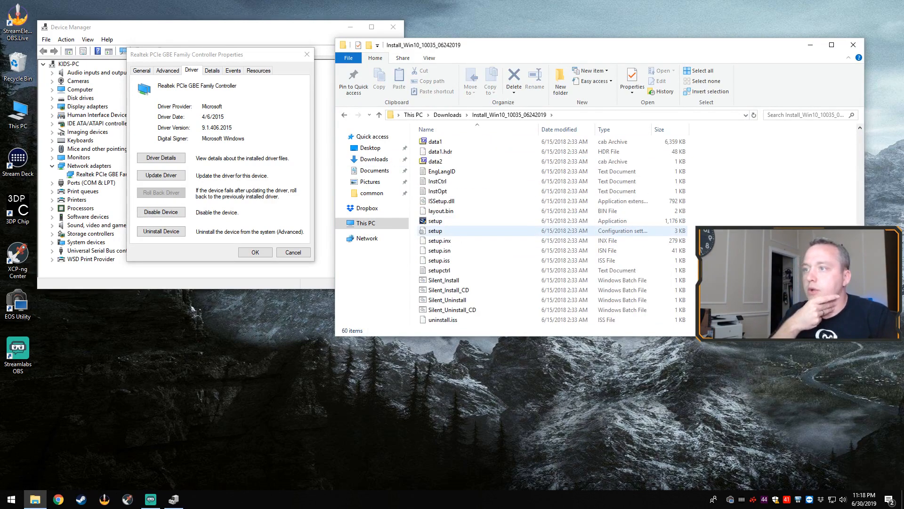
Run the Realtek setup as administrator and start the driver installation.
{"action": "right_click", "coordinate": [435, 220]}
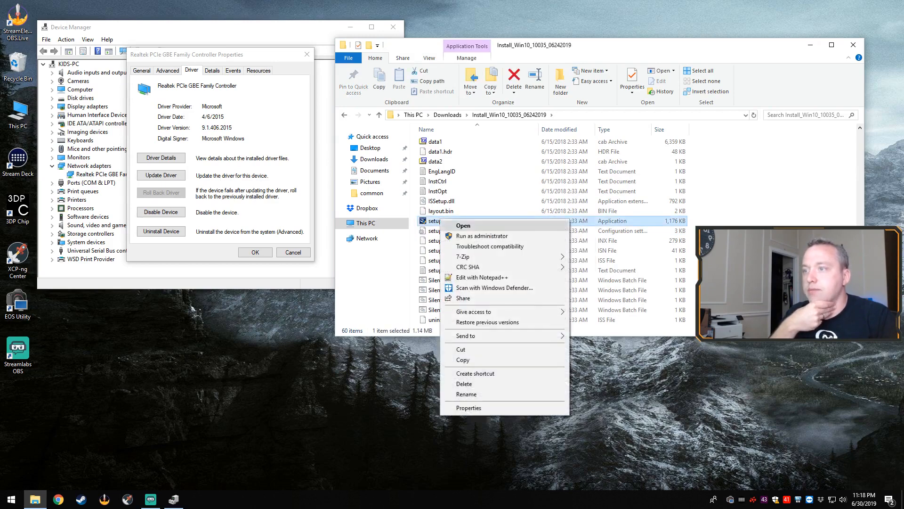
{"action": "left_click", "coordinate": [462, 225]}
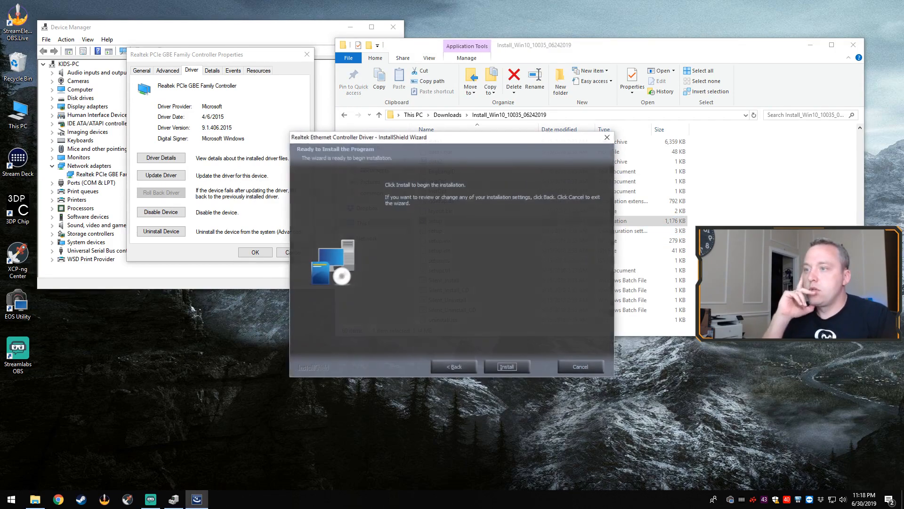
{"action": "left_click", "coordinate": [506, 367]}
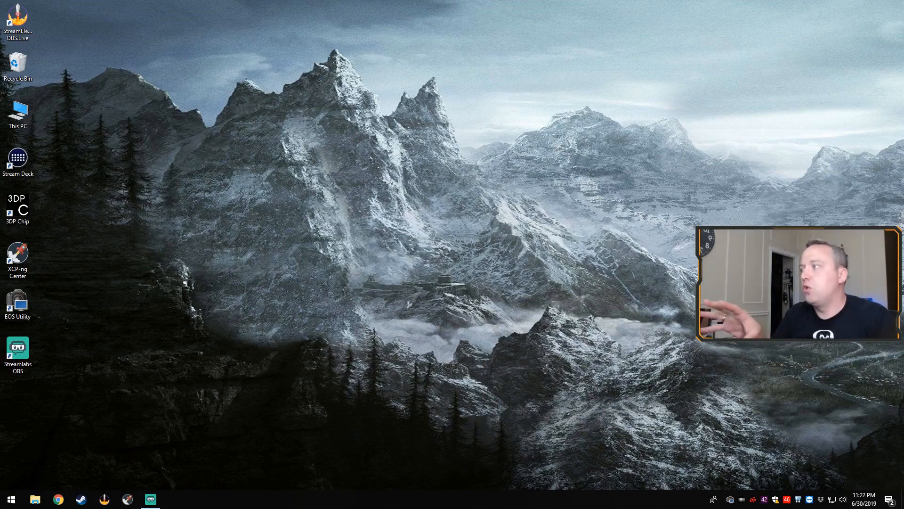
Recheck the Realtek PCIe GbE adapter's Driver details in Device Manager, then close it.
{"action": "right_click", "coordinate": [10, 499]}
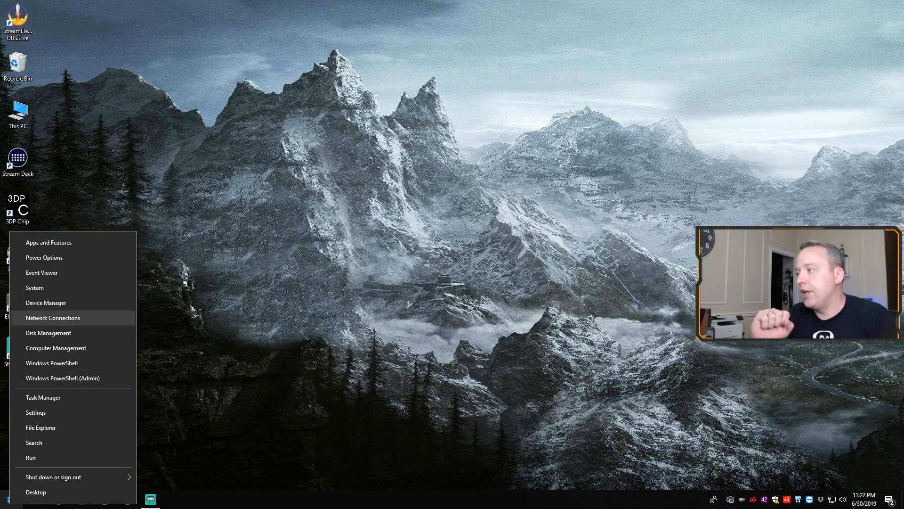
{"action": "left_click", "coordinate": [45, 303]}
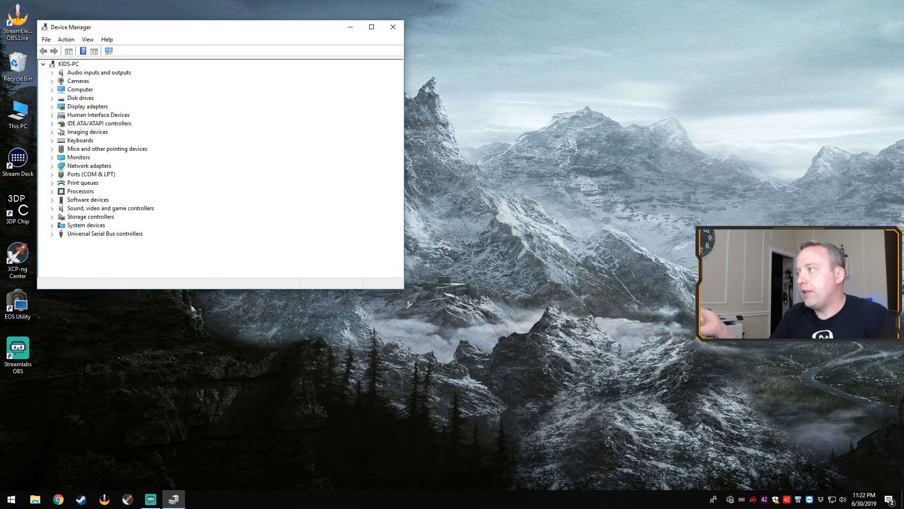
{"action": "double_click", "coordinate": [90, 166]}
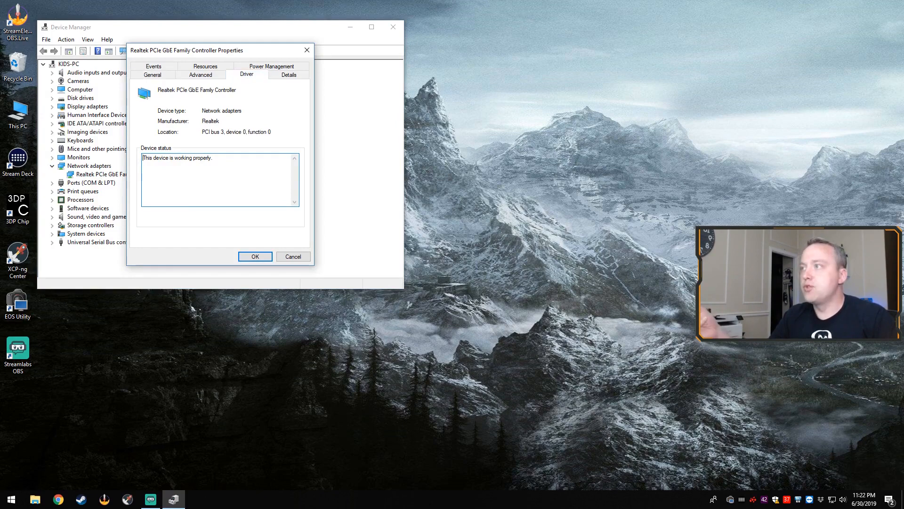
{"action": "left_click", "coordinate": [246, 74]}
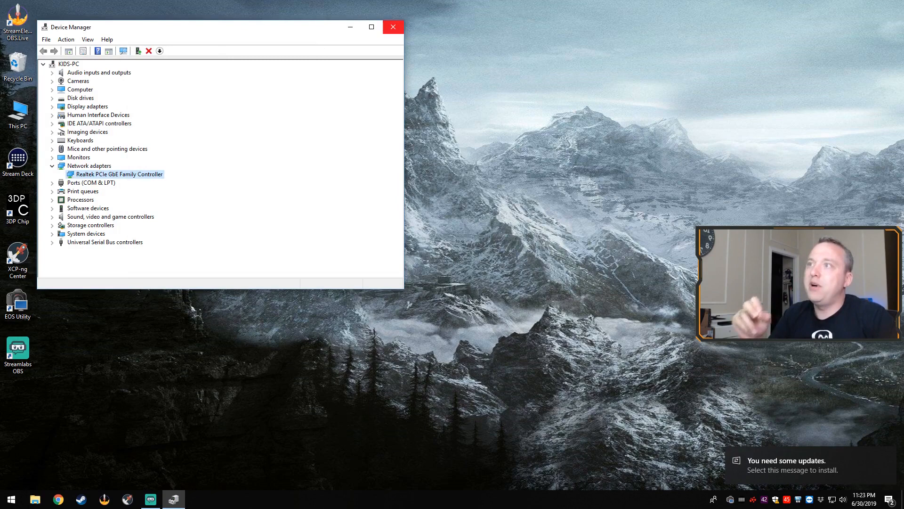
{"action": "mouse_move", "coordinate": [393, 27]}
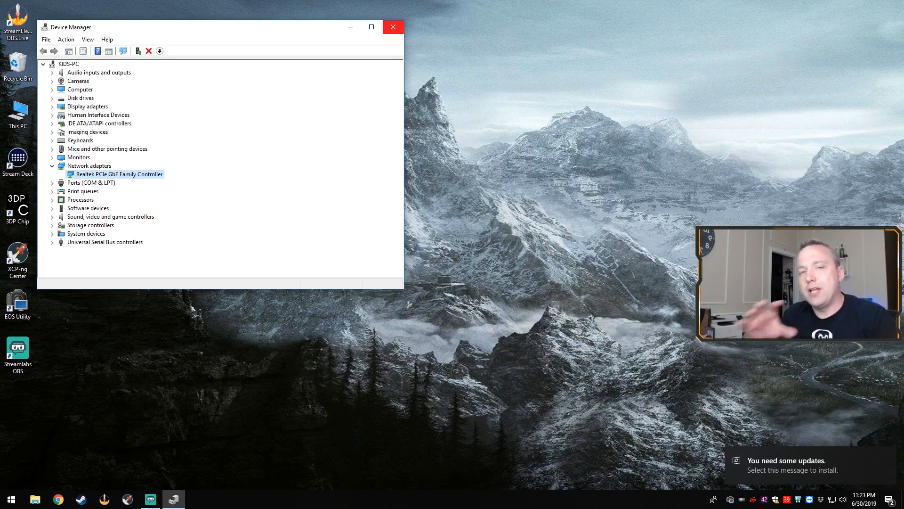
{"action": "left_click", "coordinate": [393, 27]}
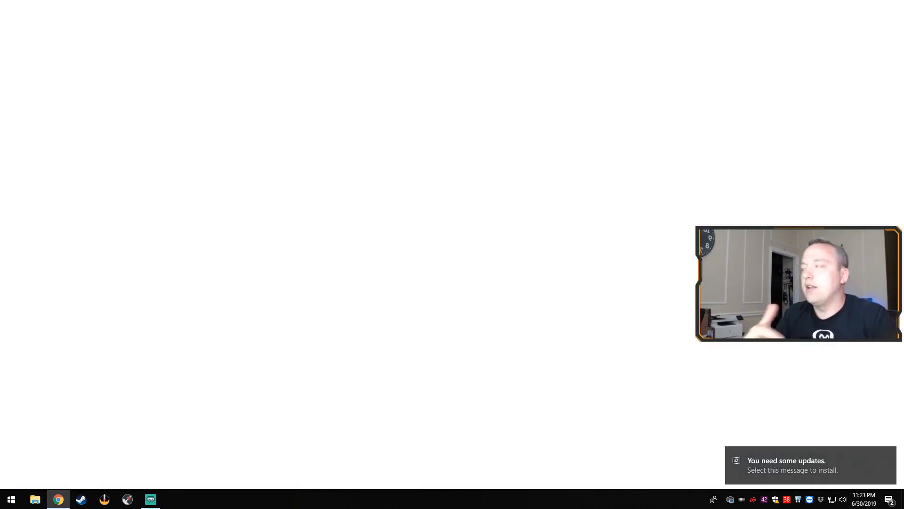
Search 'download 3dp' in Chrome and go to the 3DP Chip website.
{"action": "left_click", "coordinate": [57, 499]}
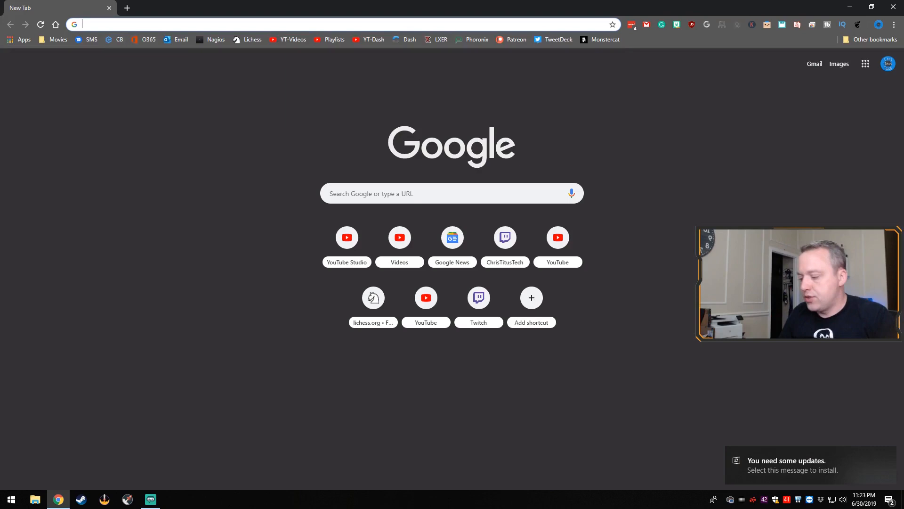
{"action": "type", "text": "download 3dp"}
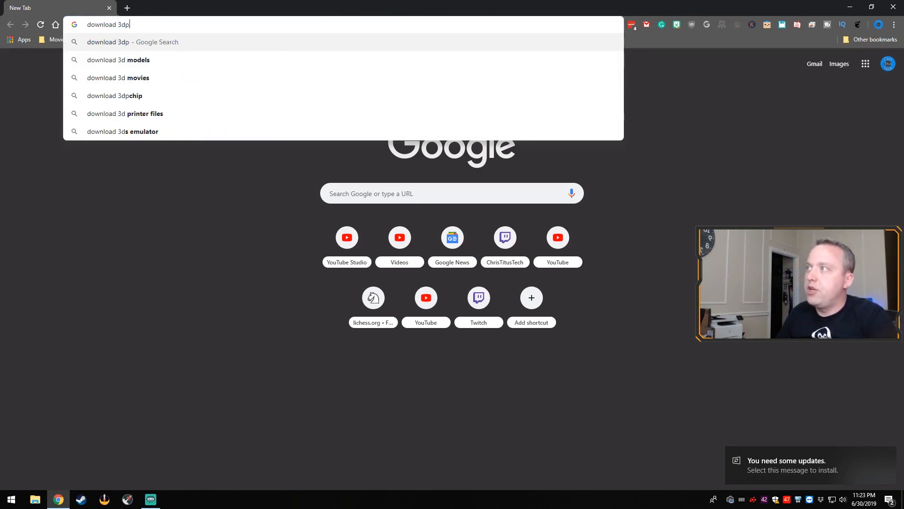
{"action": "left_click", "coordinate": [114, 95]}
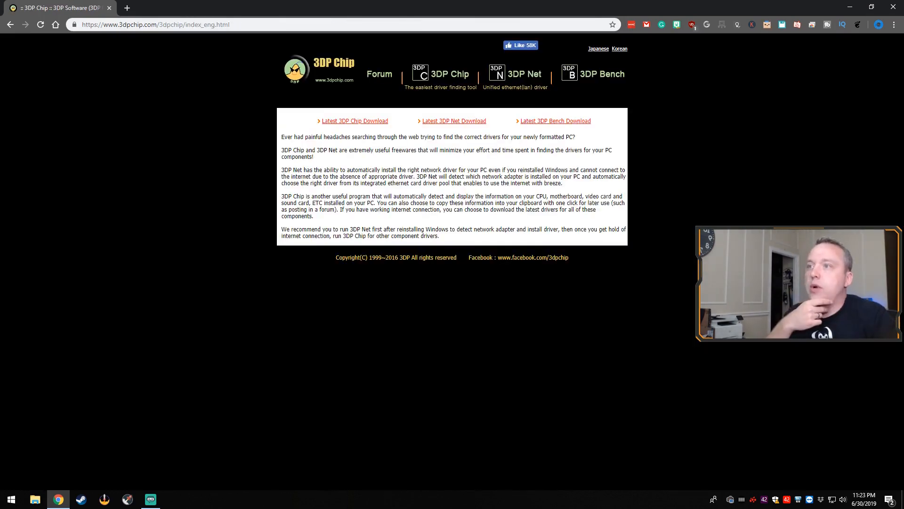
Download 3DP Net for Windows 7/8/8.1/10 and launch the downloaded file.
{"action": "left_click", "coordinate": [454, 120]}
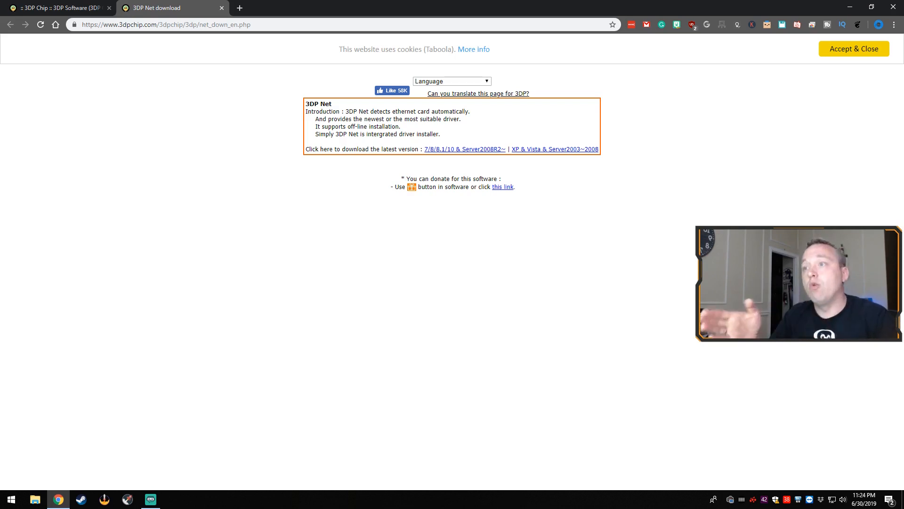
{"action": "left_click", "coordinate": [464, 149]}
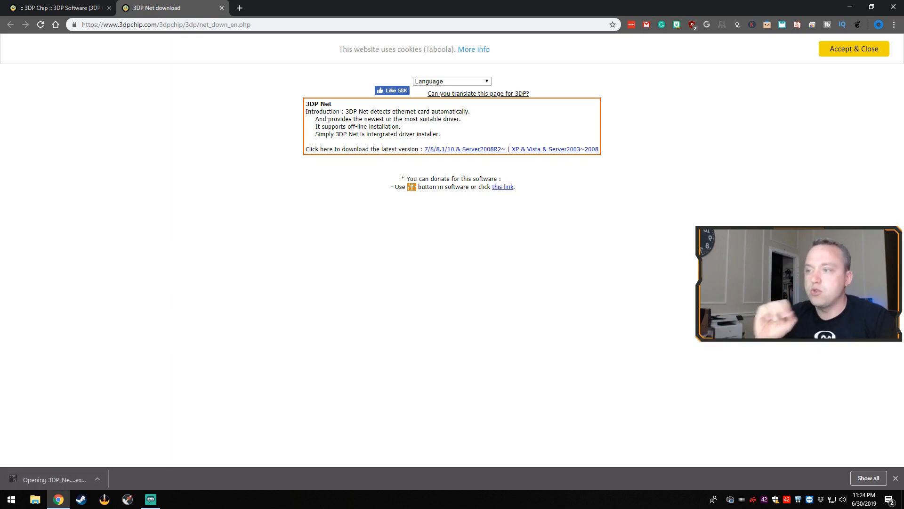
{"action": "left_click", "coordinate": [51, 479]}
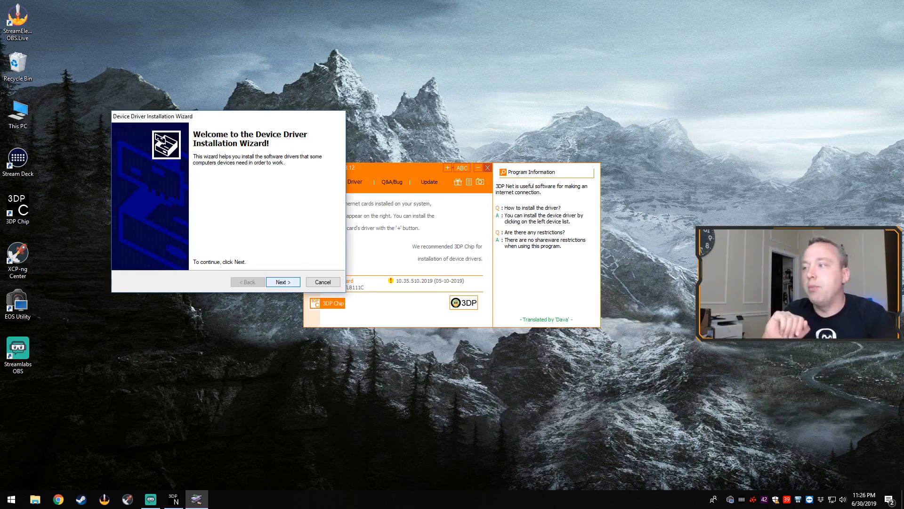
Install the detected Realtek Ethernet driver via the wizard, then close 3DP Net.
{"action": "left_click", "coordinate": [323, 281]}
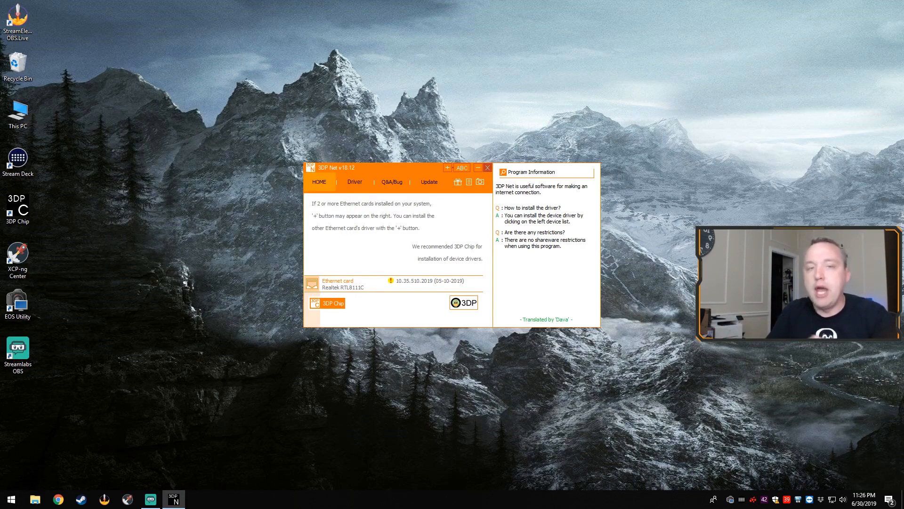
{"action": "left_click", "coordinate": [487, 168]}
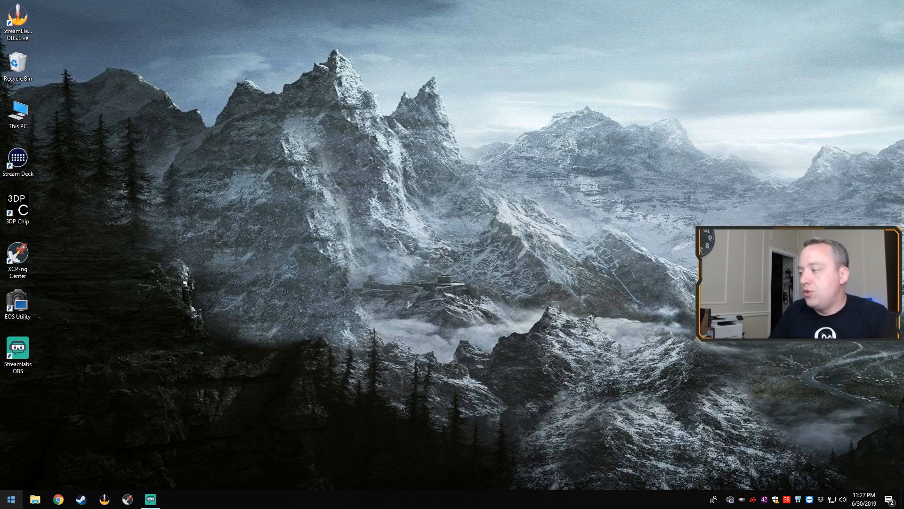
In an administrator PowerShell, enter DISM /Online /Cleanup-Image /RestoreHealth.
{"action": "left_click", "coordinate": [172, 499]}
{"action": "type", "text": "DISM /"}
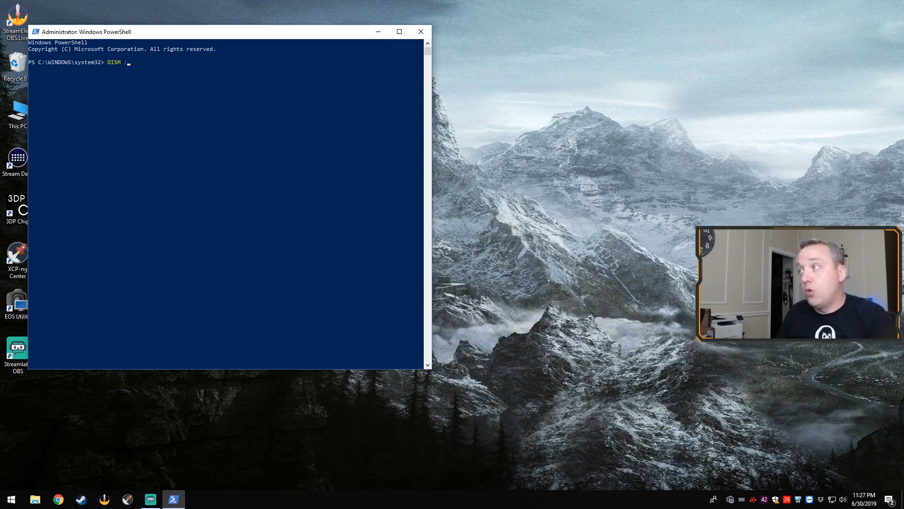
{"action": "type", "text": "Online"}
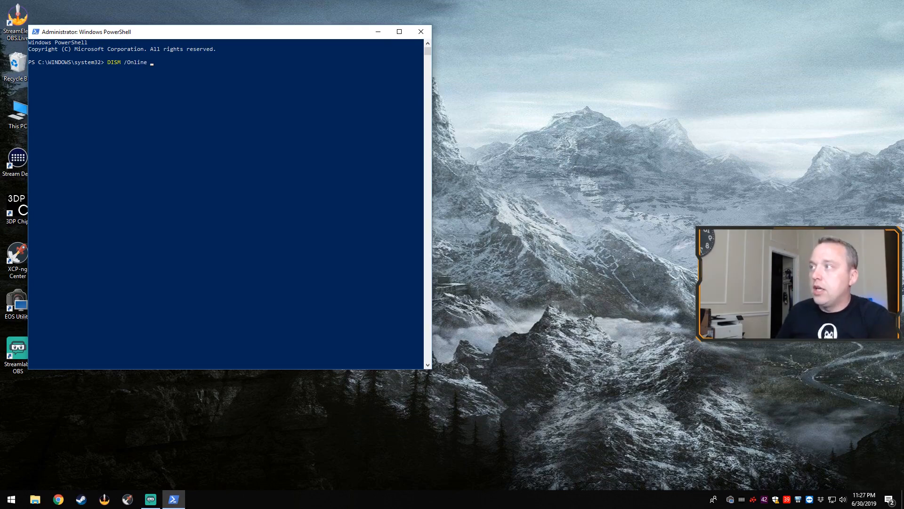
{"action": "type", "text": "/Cleanup-Image"}
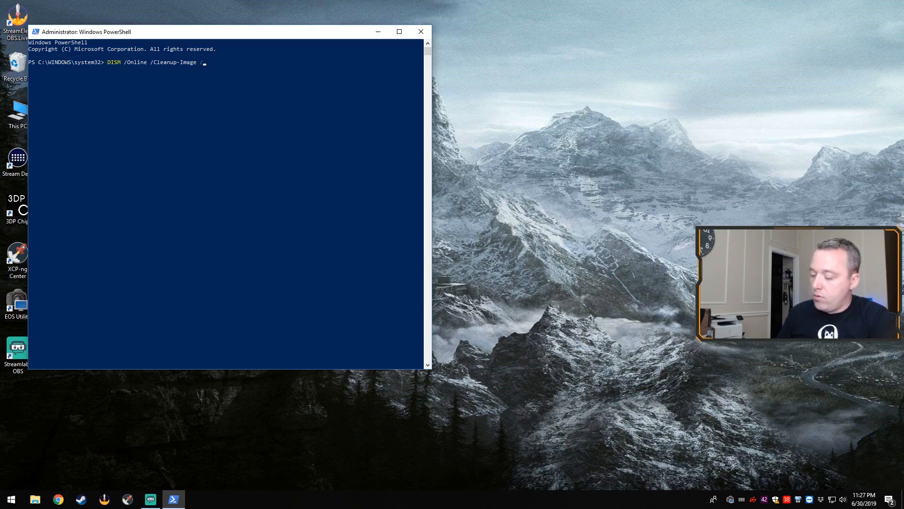
{"action": "type", "text": "/RestoreHeal"}
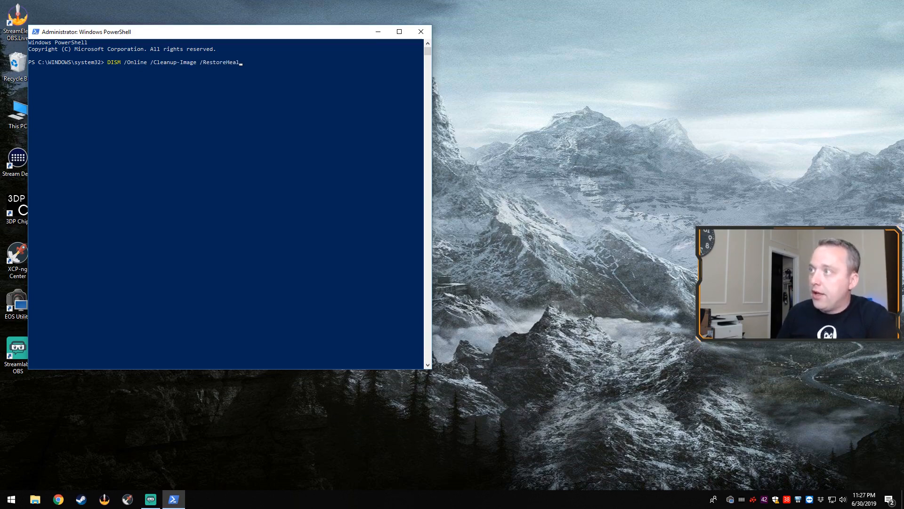
{"action": "type", "text": "th"}
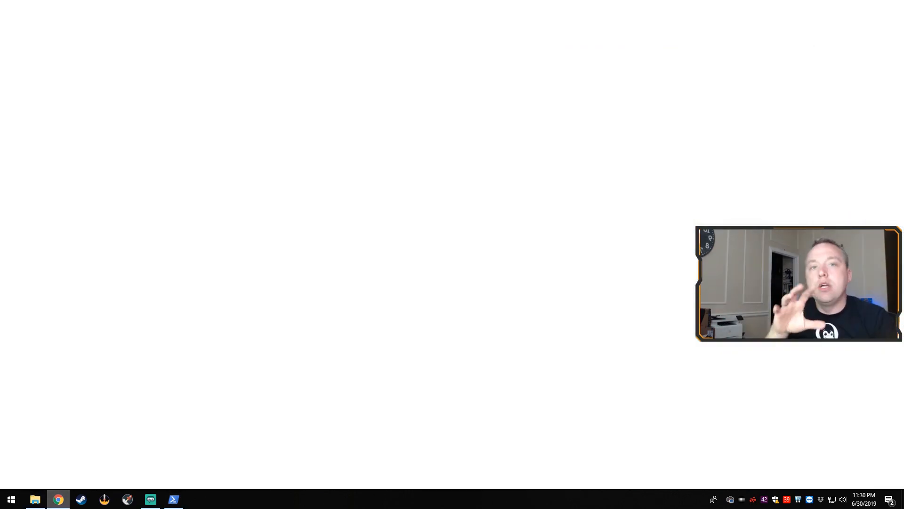
Search 'download windows 10', reach Microsoft's download page and download the media creation tool.
{"action": "left_click", "coordinate": [57, 499]}
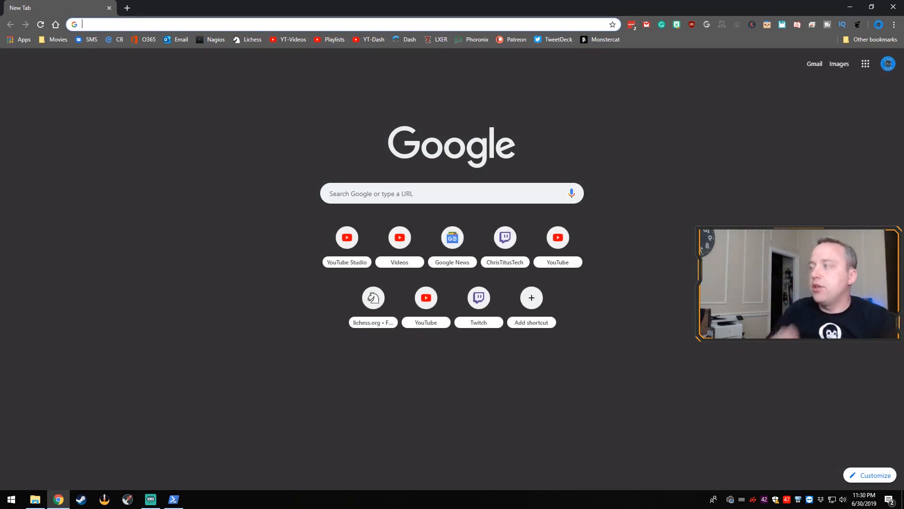
{"action": "type", "text": "d"}
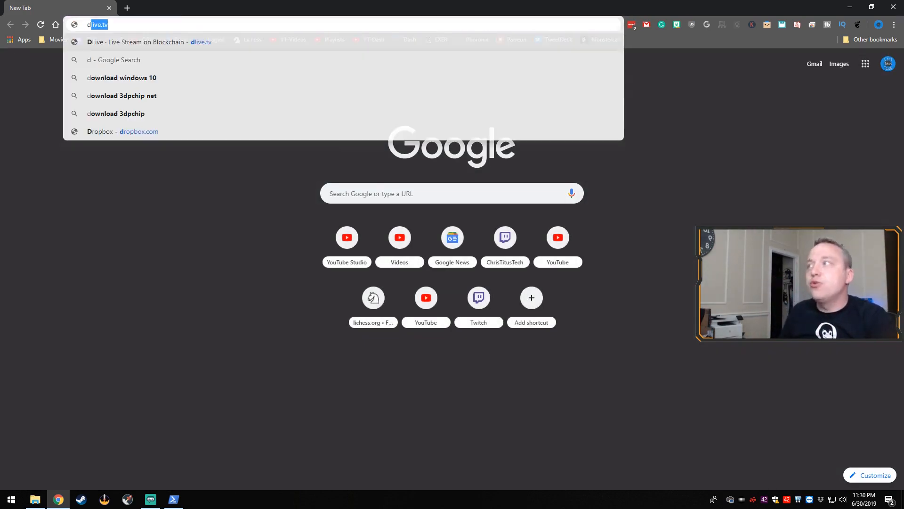
{"action": "left_click", "coordinate": [122, 77]}
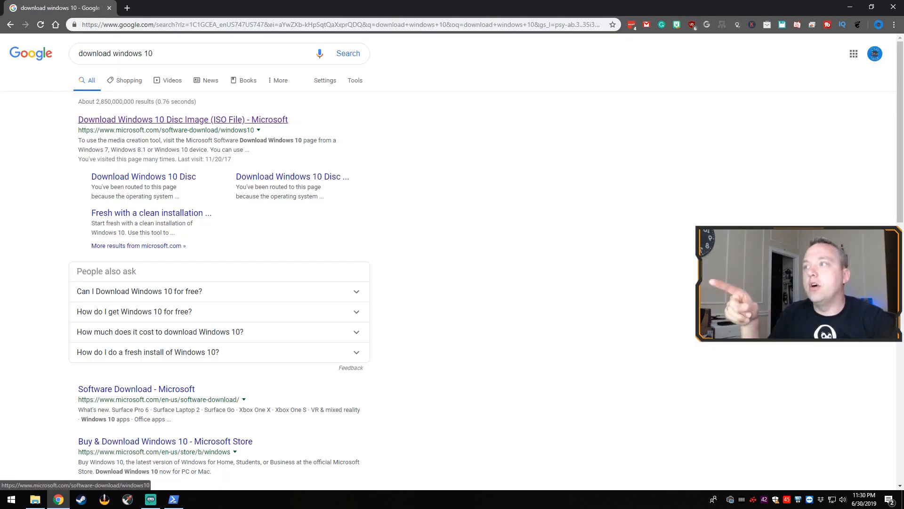
{"action": "left_click", "coordinate": [182, 119]}
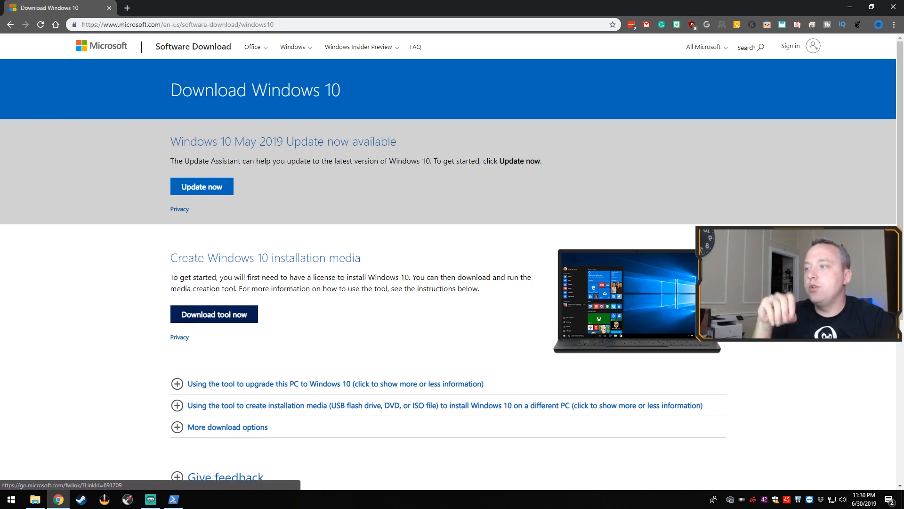
{"action": "left_click", "coordinate": [214, 313]}
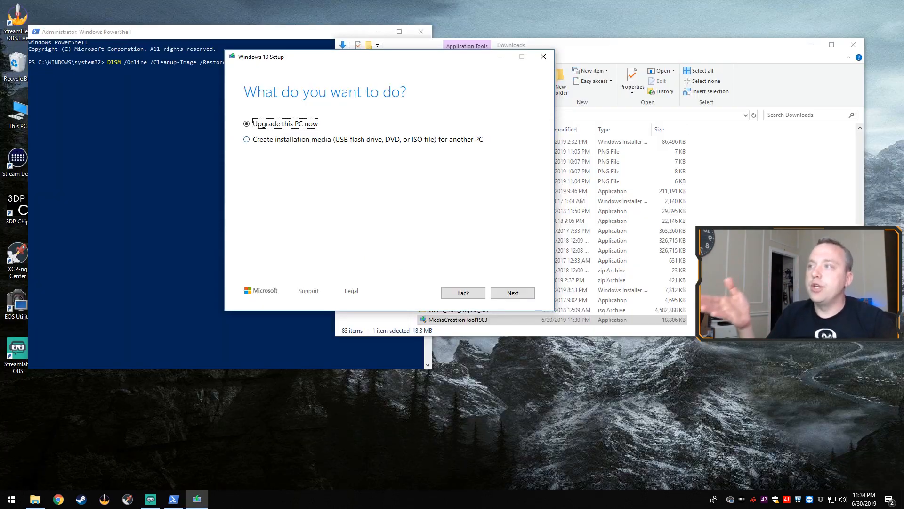
Choose Create installation media, accept recommended options, pick ISO file, quit setup and return to Downloads.
{"action": "left_click", "coordinate": [245, 139]}
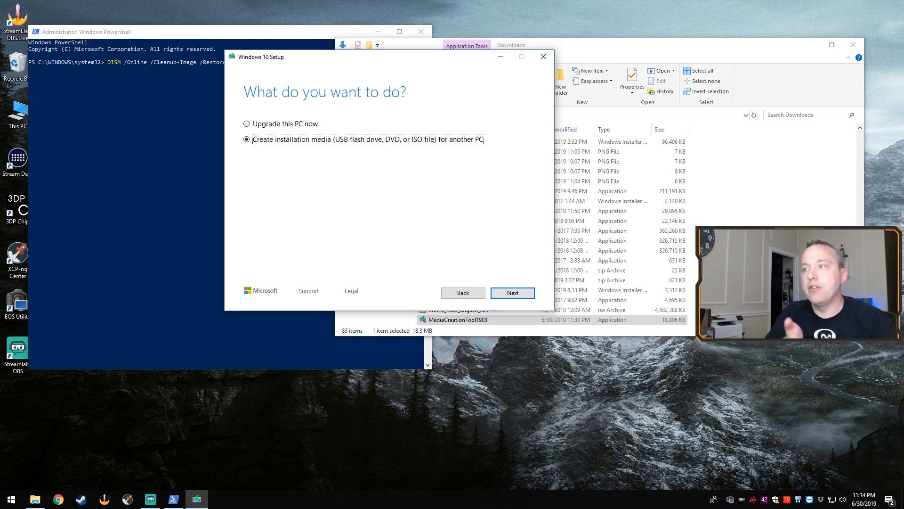
{"action": "left_click", "coordinate": [510, 292]}
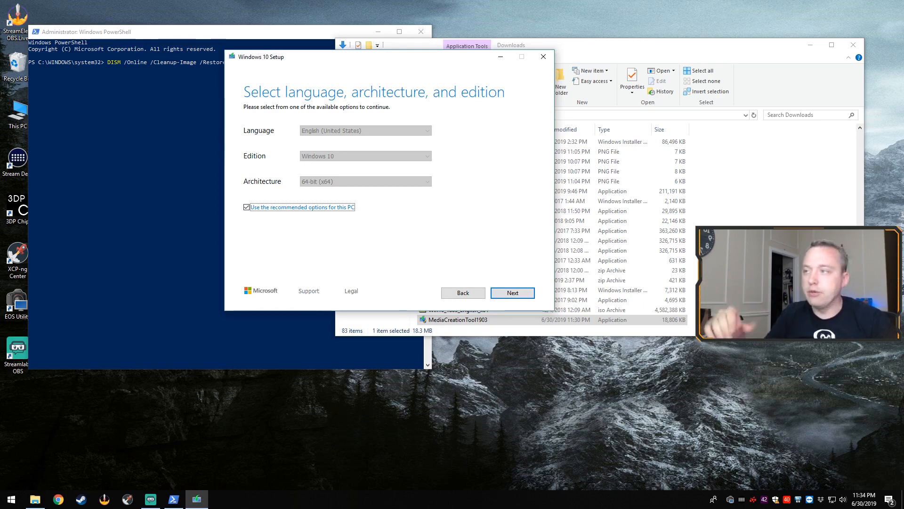
{"action": "left_click", "coordinate": [510, 292]}
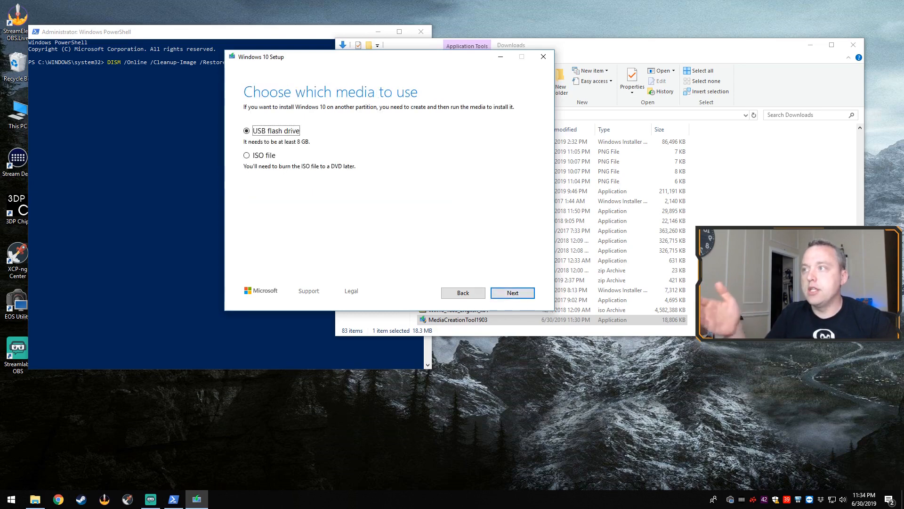
{"action": "left_click", "coordinate": [247, 155]}
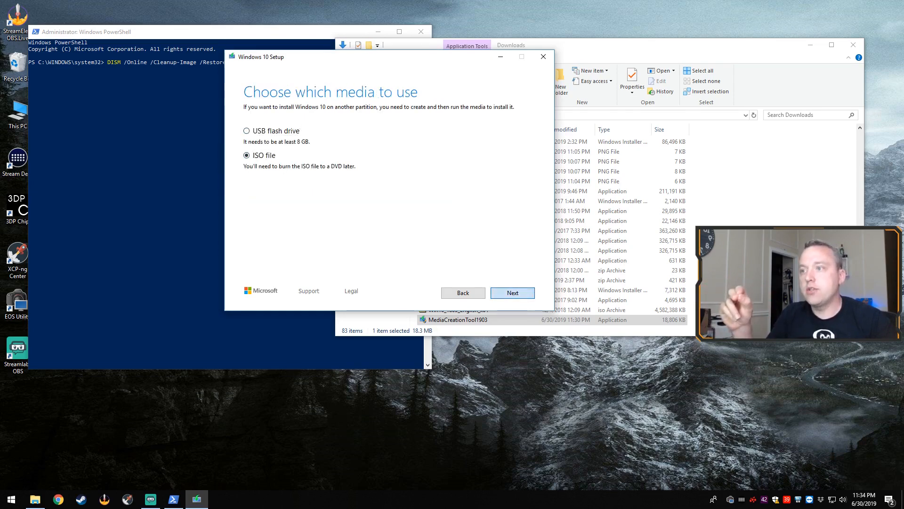
{"action": "left_click", "coordinate": [511, 291]}
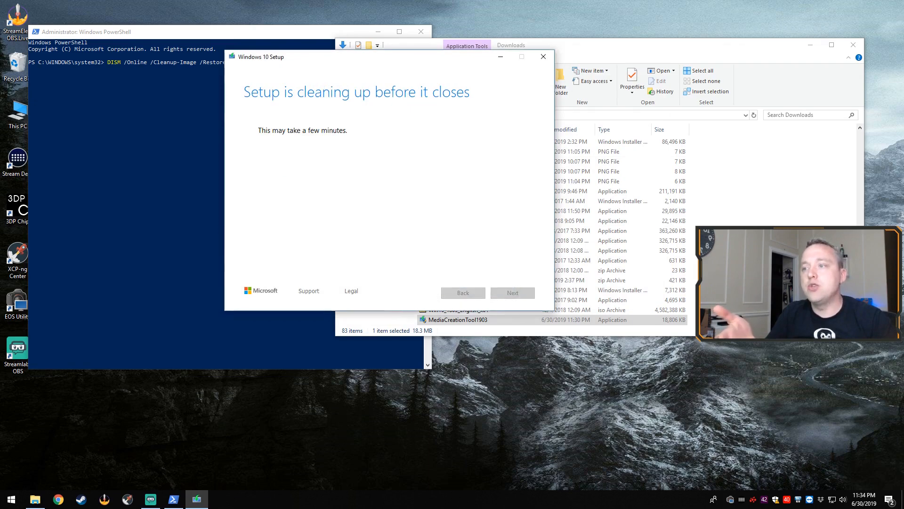
{"action": "left_click", "coordinate": [520, 56]}
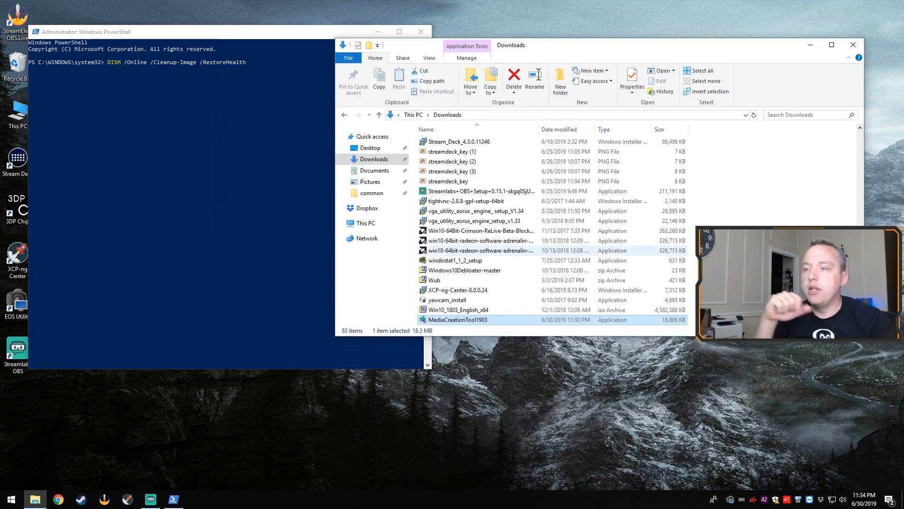
Mount the Win10_1803_English_x64 ISO from Downloads via its right-click Open option.
{"action": "left_click", "coordinate": [459, 299]}
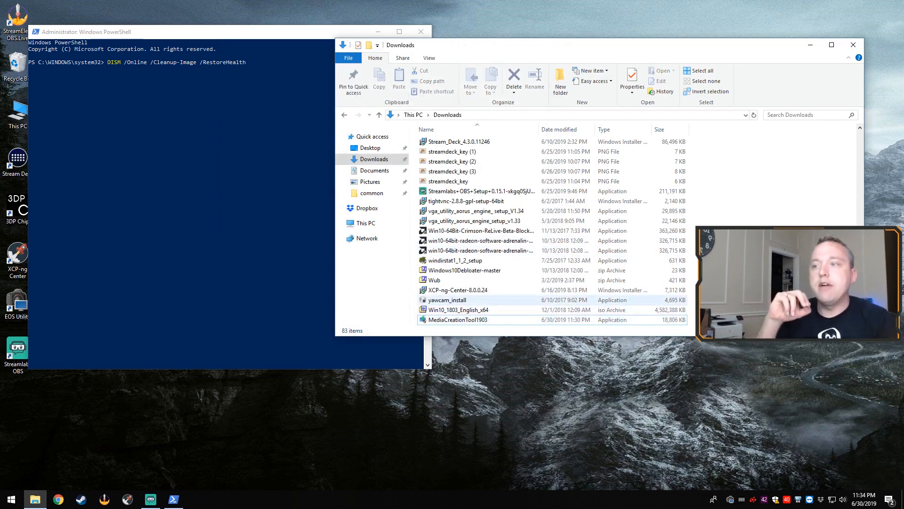
{"action": "left_click", "coordinate": [458, 310]}
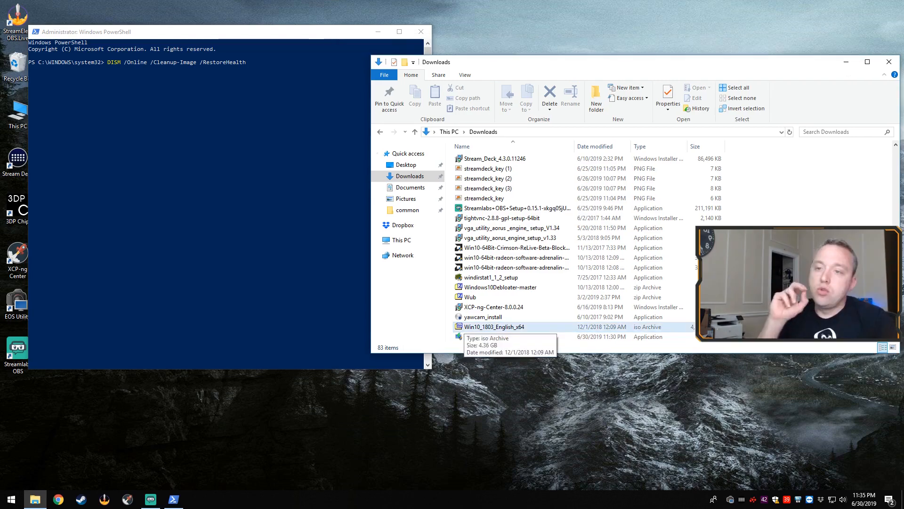
{"action": "left_click", "coordinate": [495, 327]}
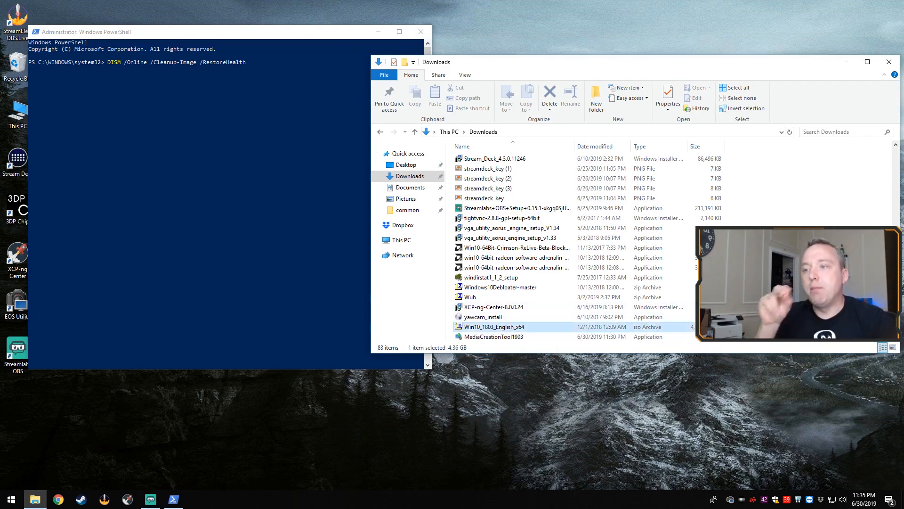
{"action": "right_click", "coordinate": [492, 327]}
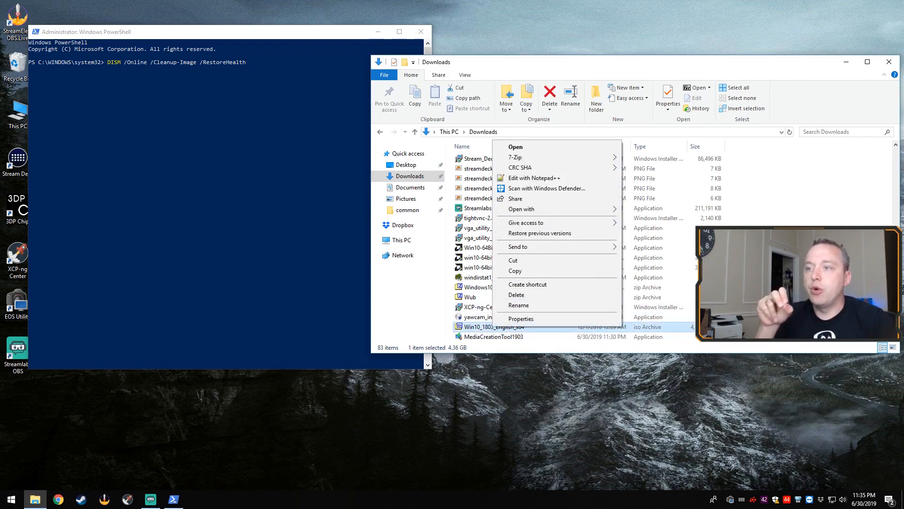
{"action": "mouse_move", "coordinate": [520, 209]}
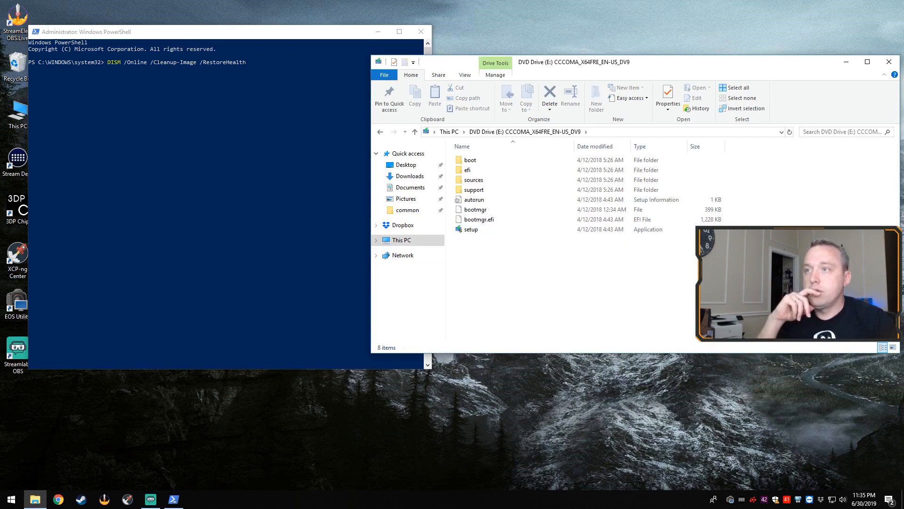
{"action": "left_click", "coordinate": [376, 152]}
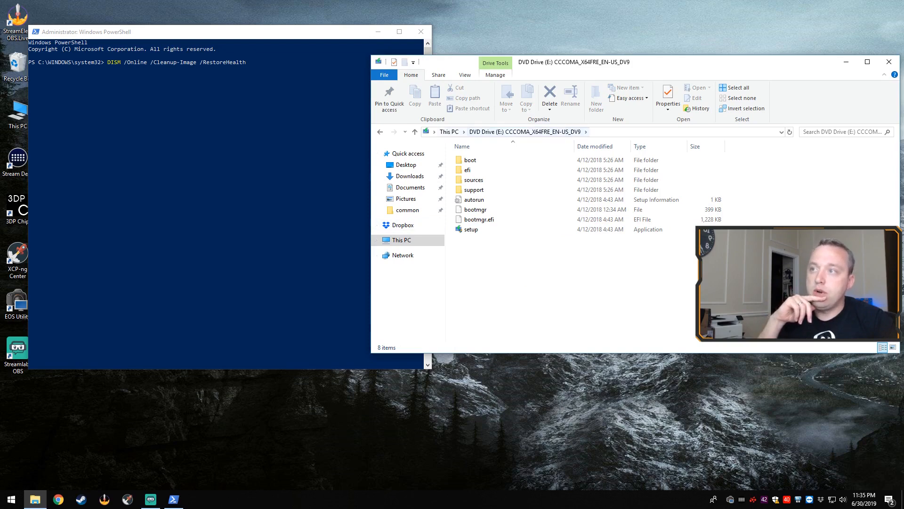
{"action": "left_click", "coordinate": [400, 239]}
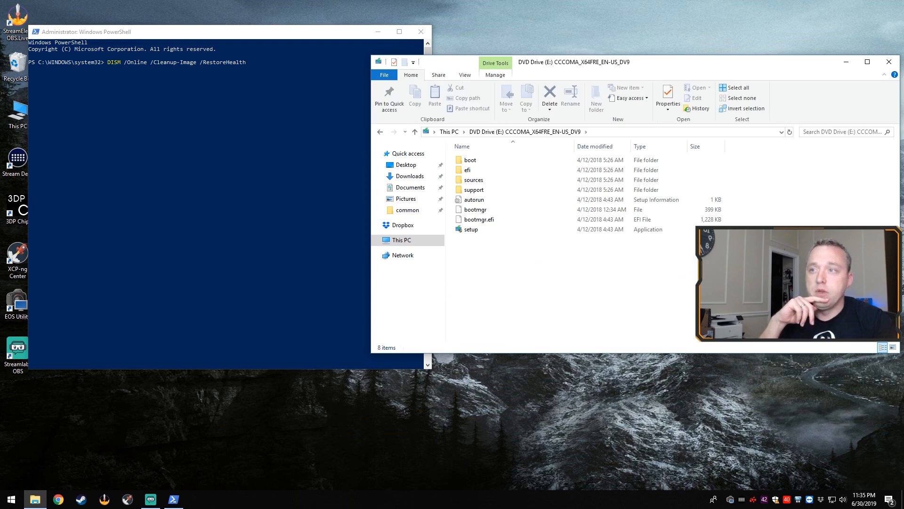
{"action": "mouse_move", "coordinate": [474, 179]}
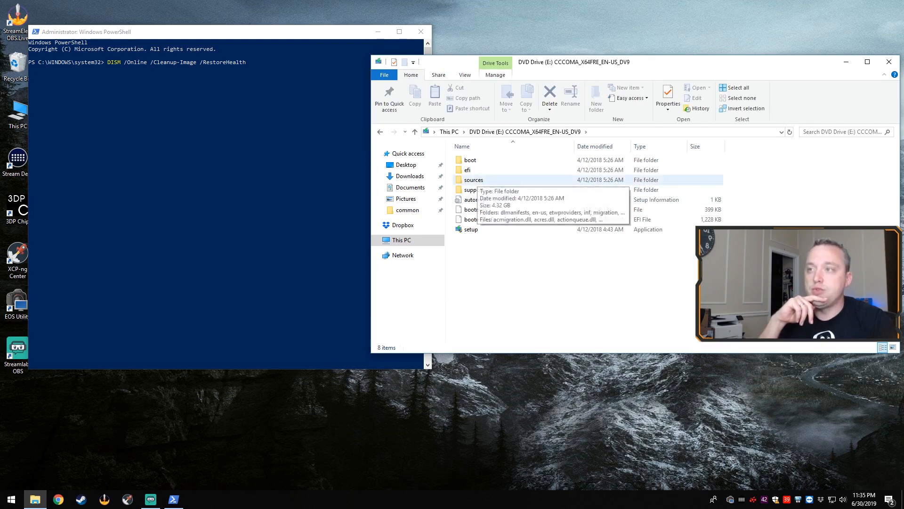
Browse into the mounted disc's sources folder to locate install.wim.
{"action": "double_click", "coordinate": [474, 179]}
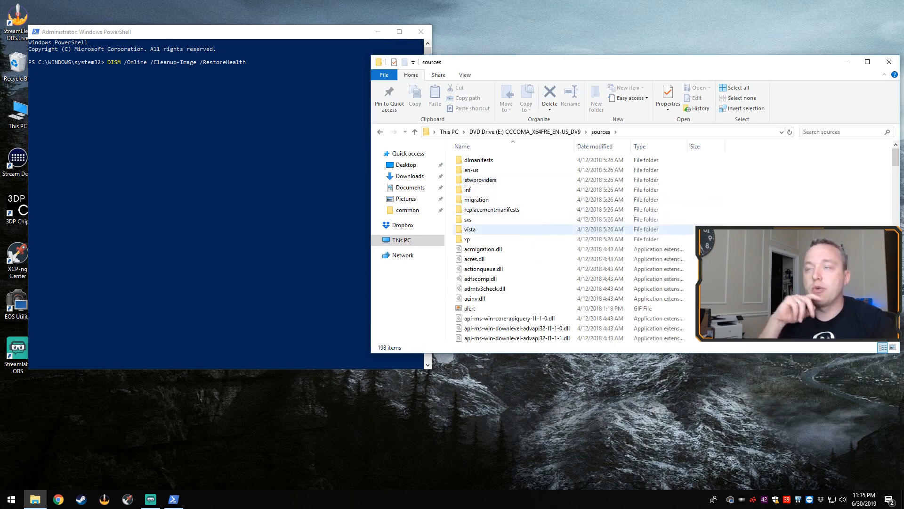
{"action": "mouse_move", "coordinate": [483, 249]}
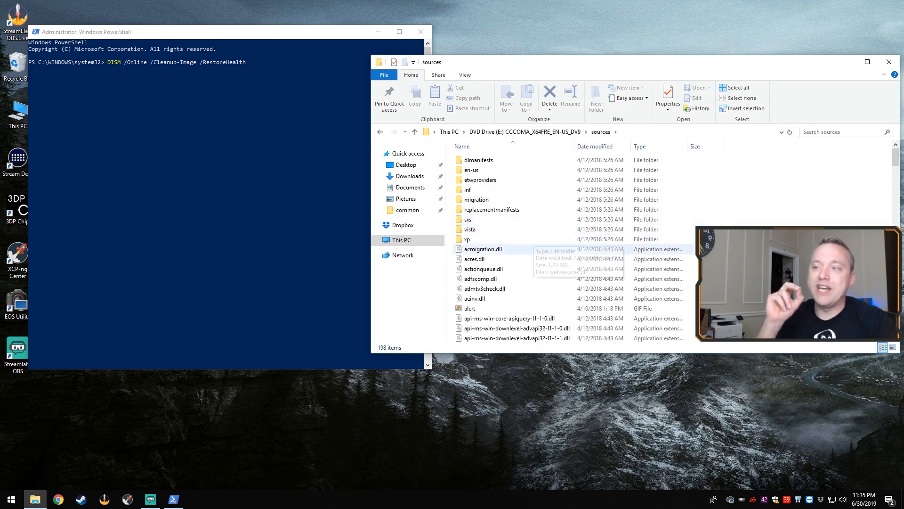
{"action": "left_click", "coordinate": [472, 207]}
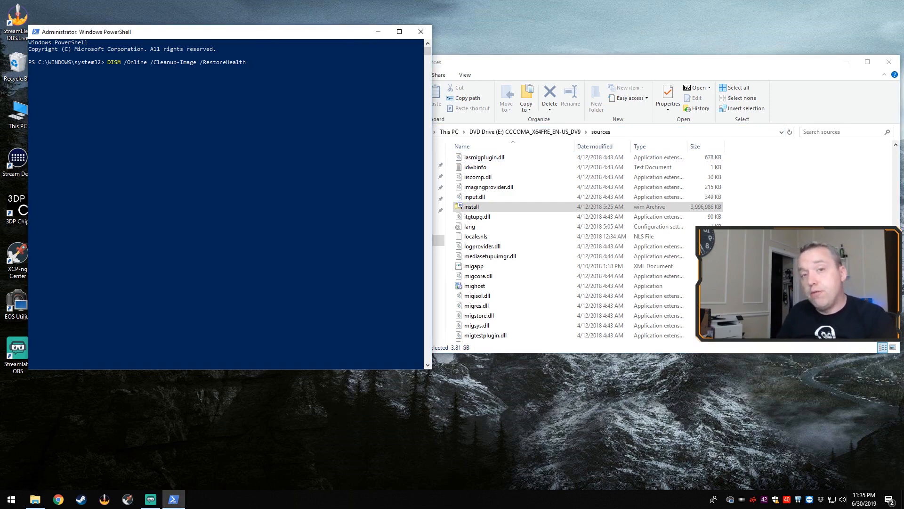
Append /source:E:\sources\install to the DISM RestoreHealth command.
{"action": "type", "text": "/source"}
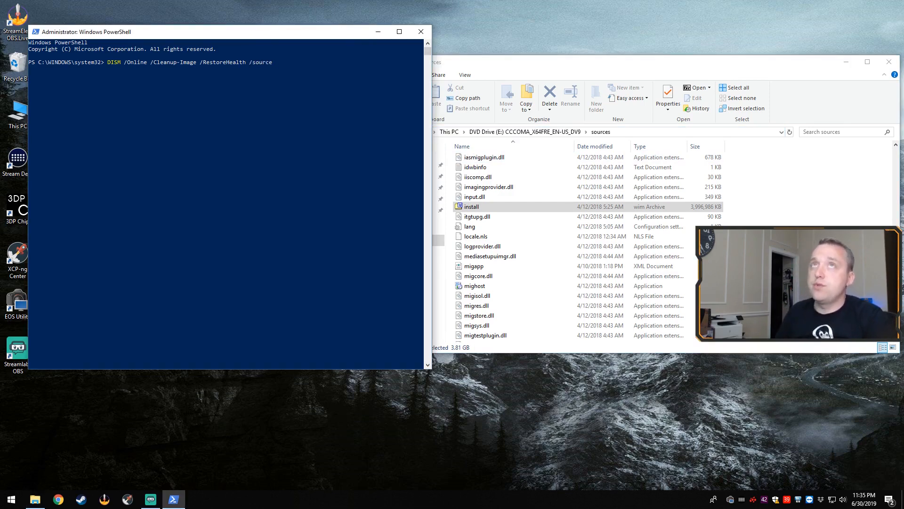
{"action": "type", "text": ":"}
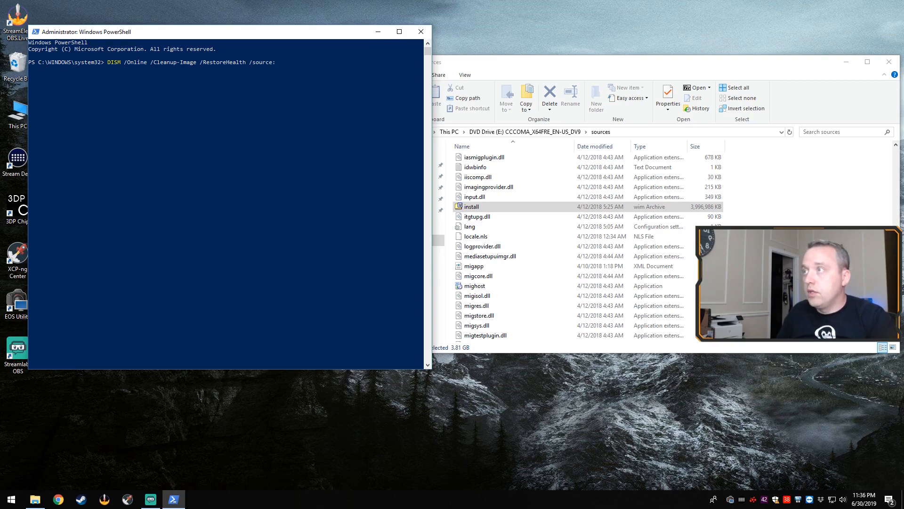
{"action": "type", "text": "E:\\sources"}
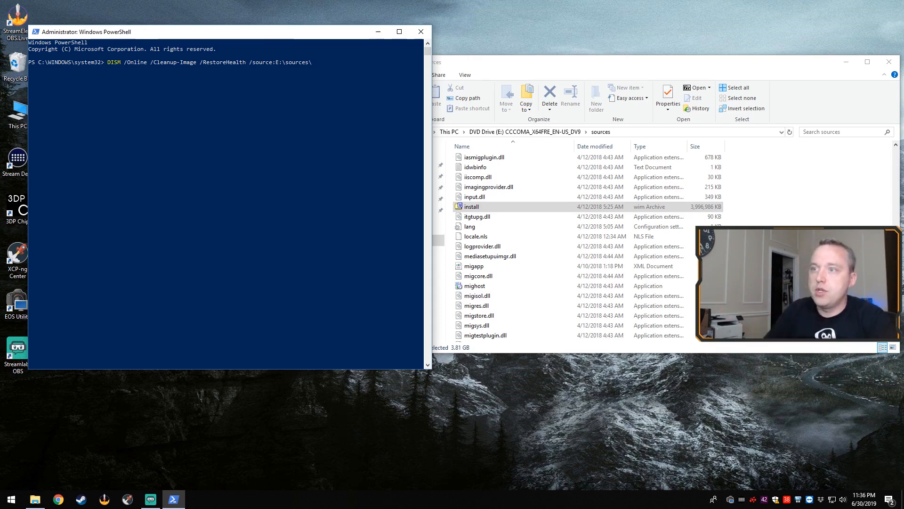
{"action": "type", "text": "\\install"}
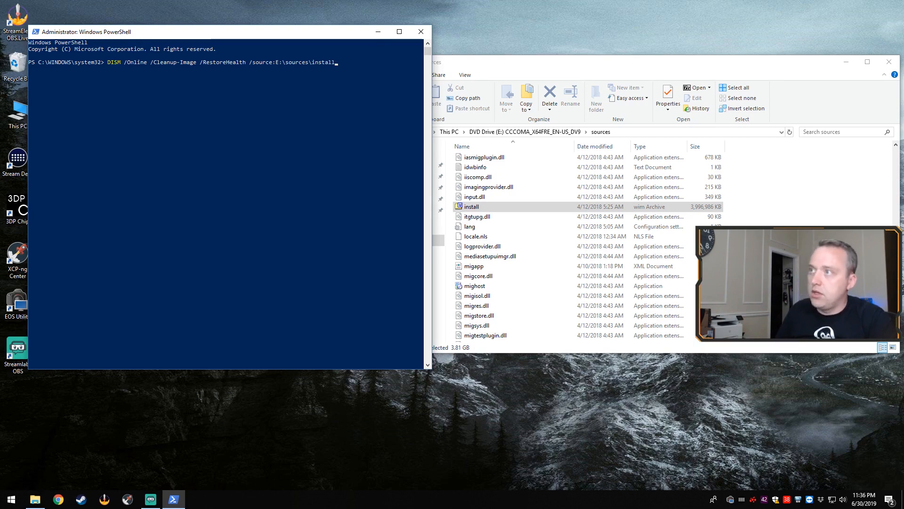